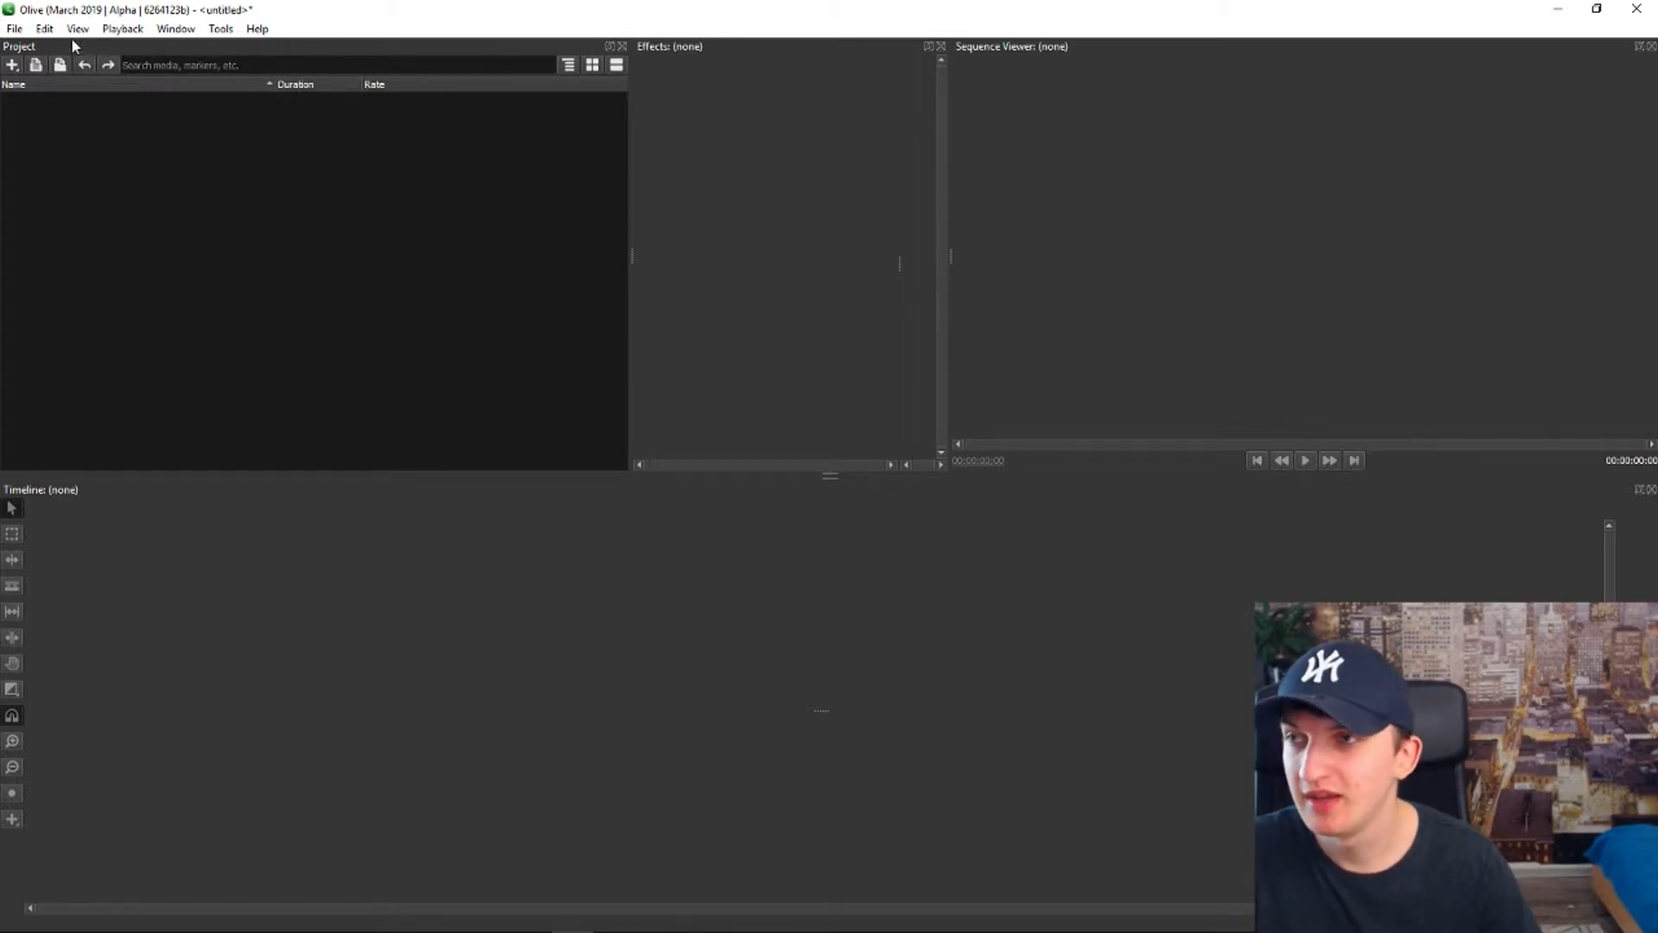
Open the New Sequence settings, showing 1080p, 29.97 FPS and 48000 Hz defaults.
left_click(15, 28)
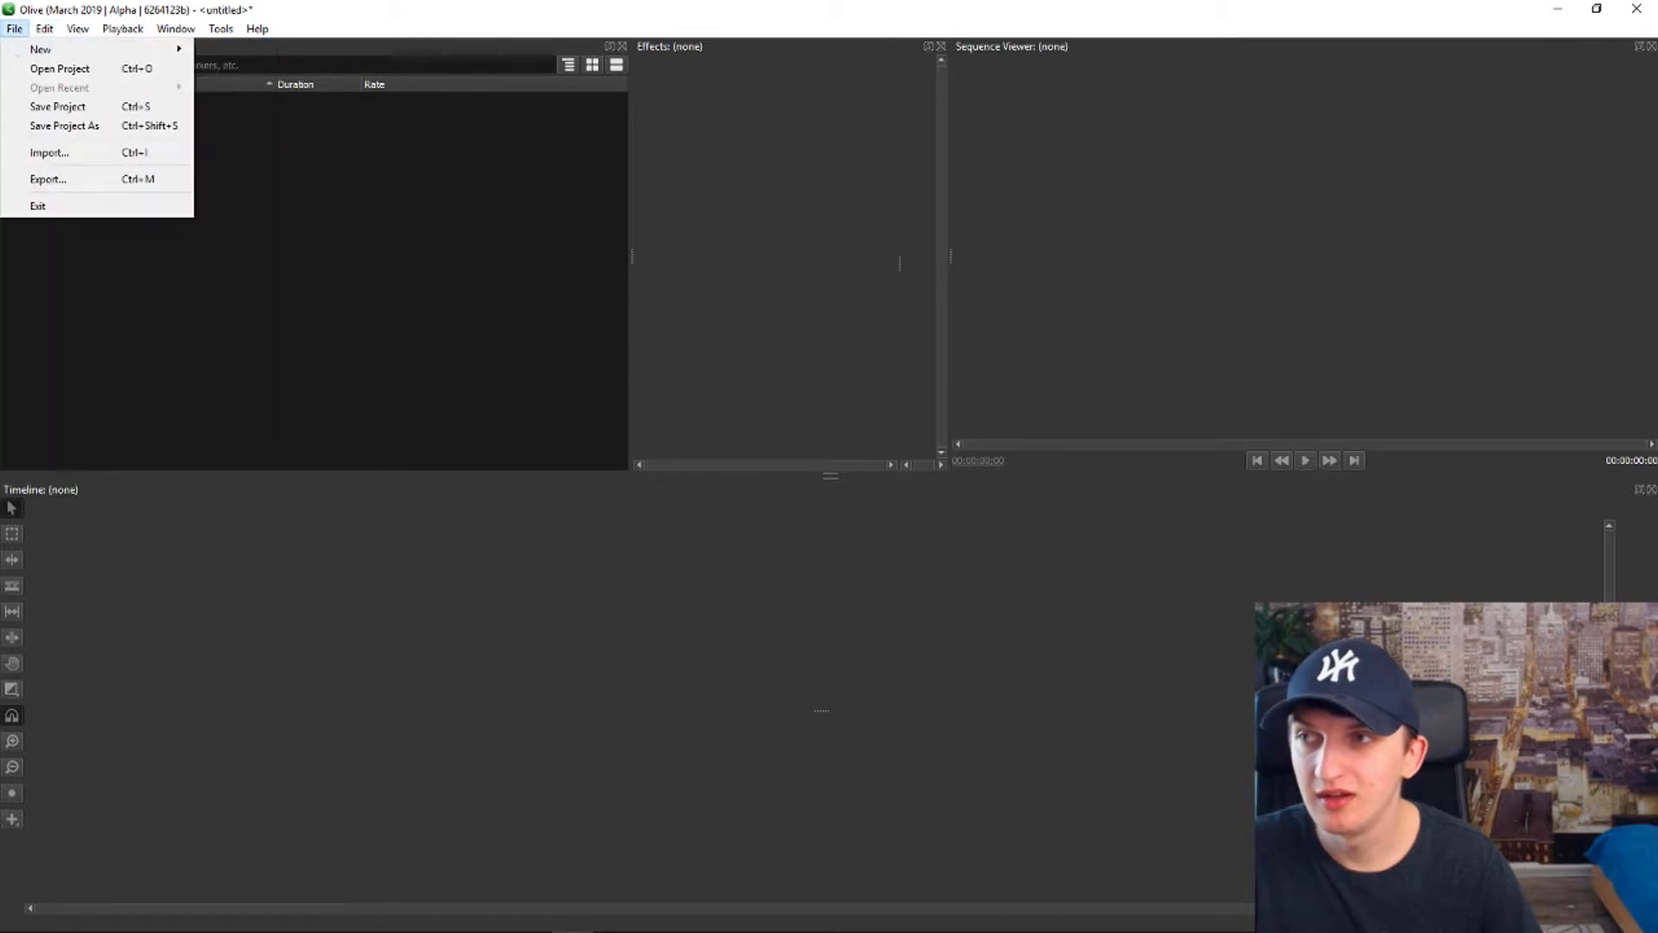
mouse_move(39, 48)
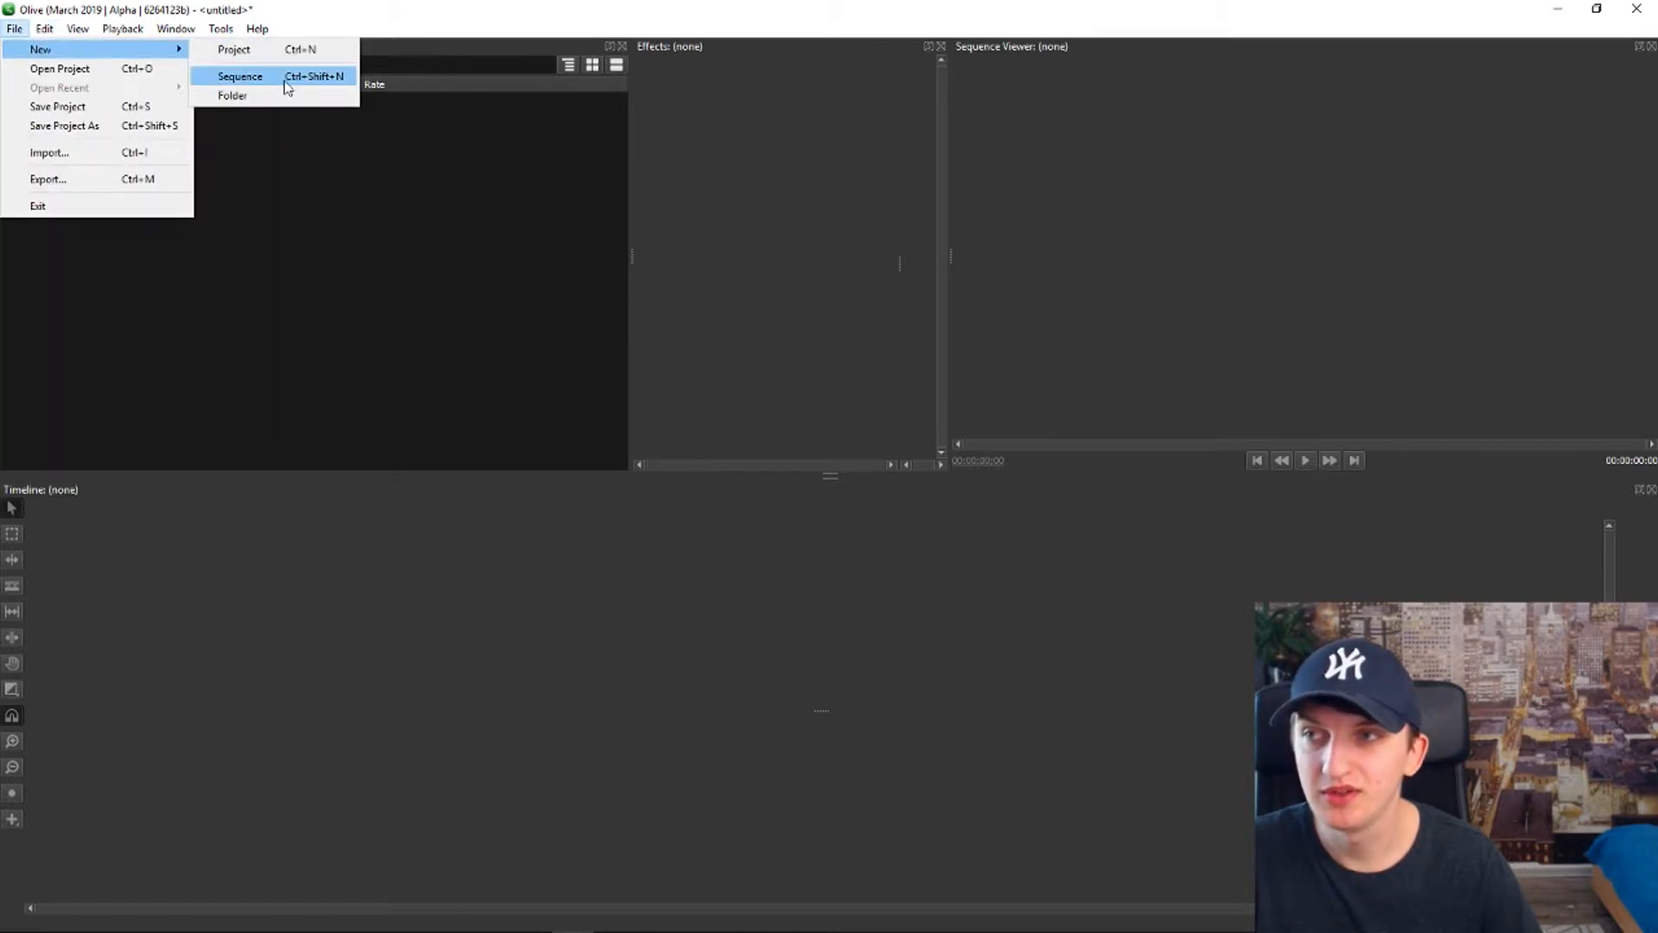
left_click(240, 75)
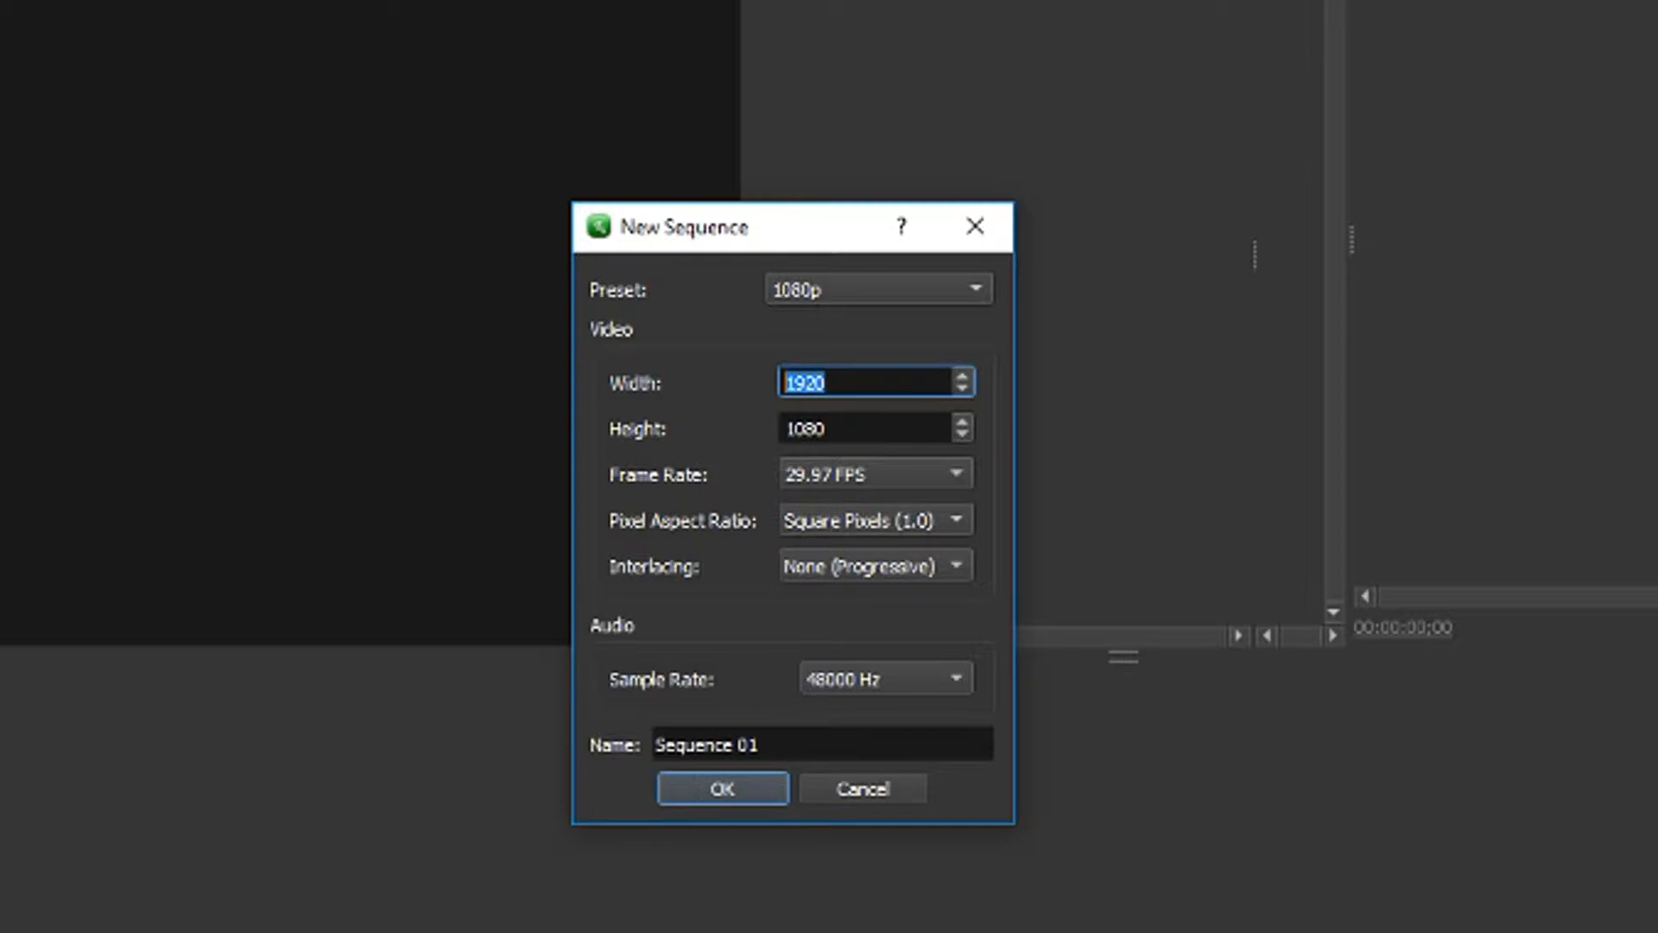
Create Sequence 01 with a 1280×720 frame size.
left_click(873, 428)
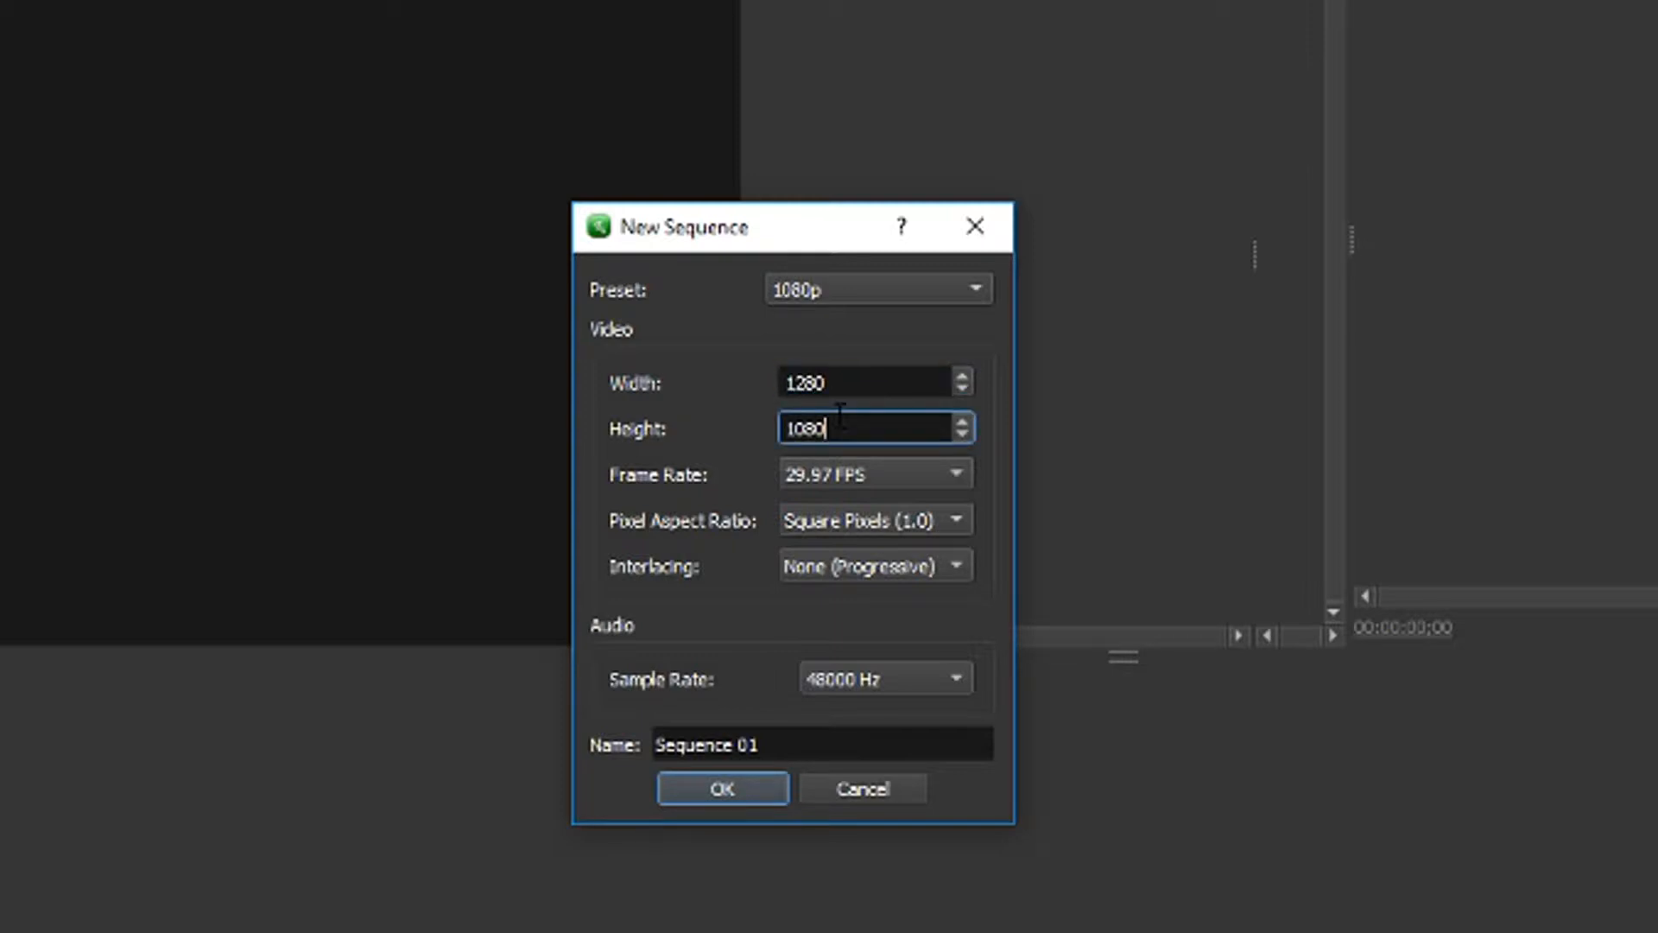
type("720")
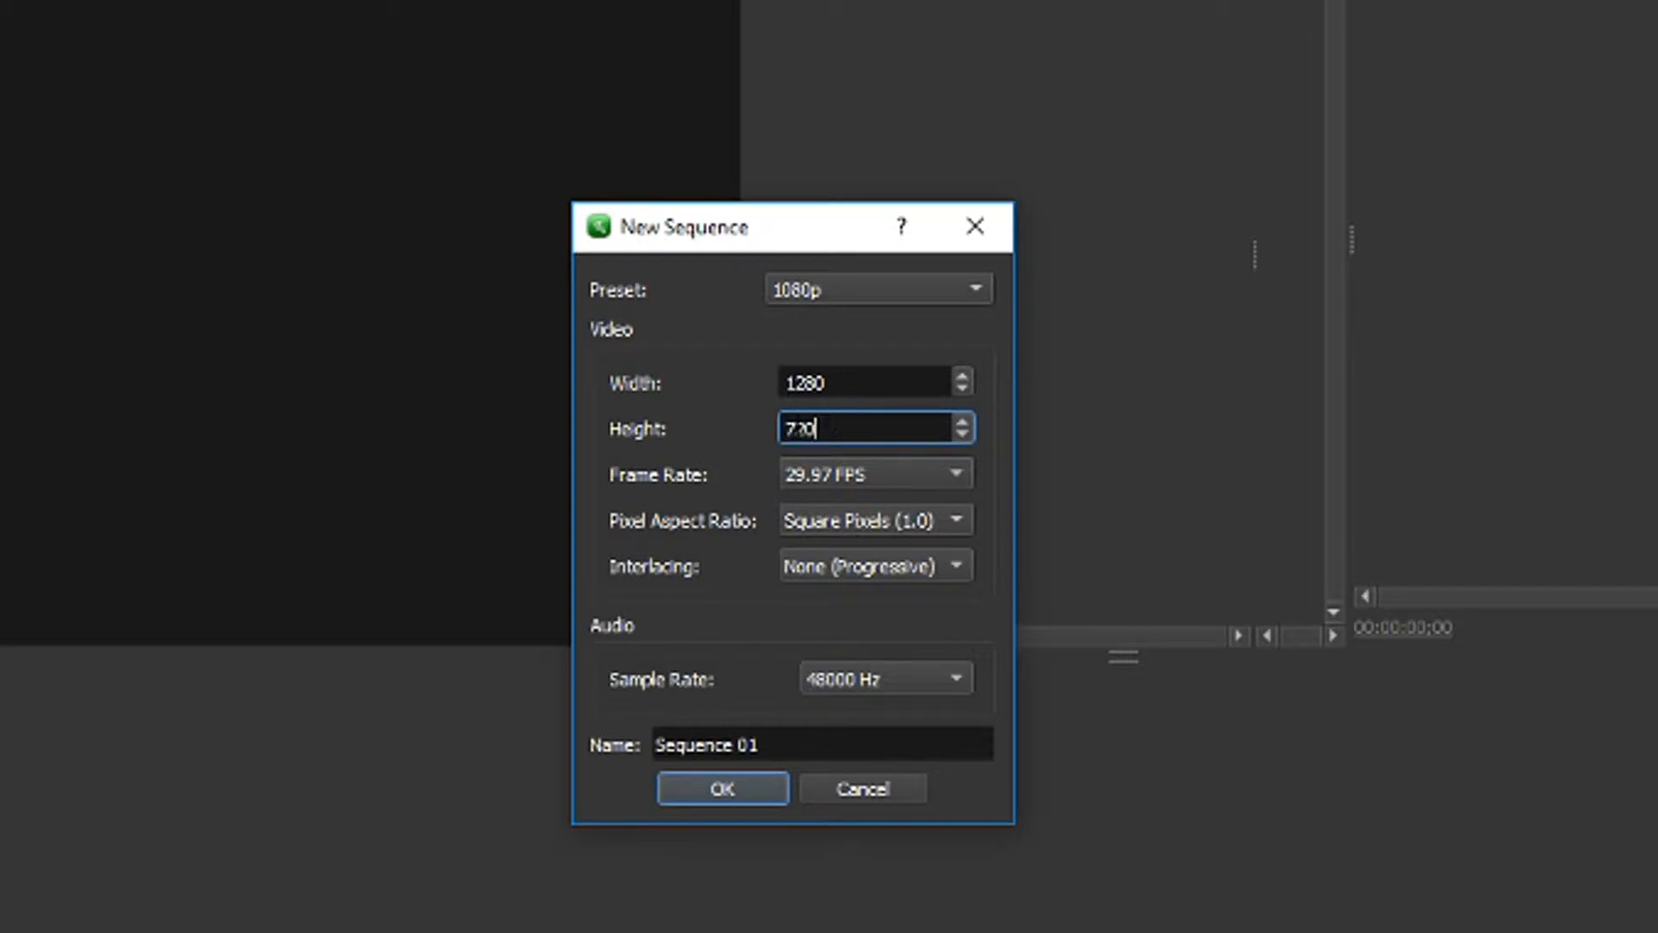
left_click(721, 788)
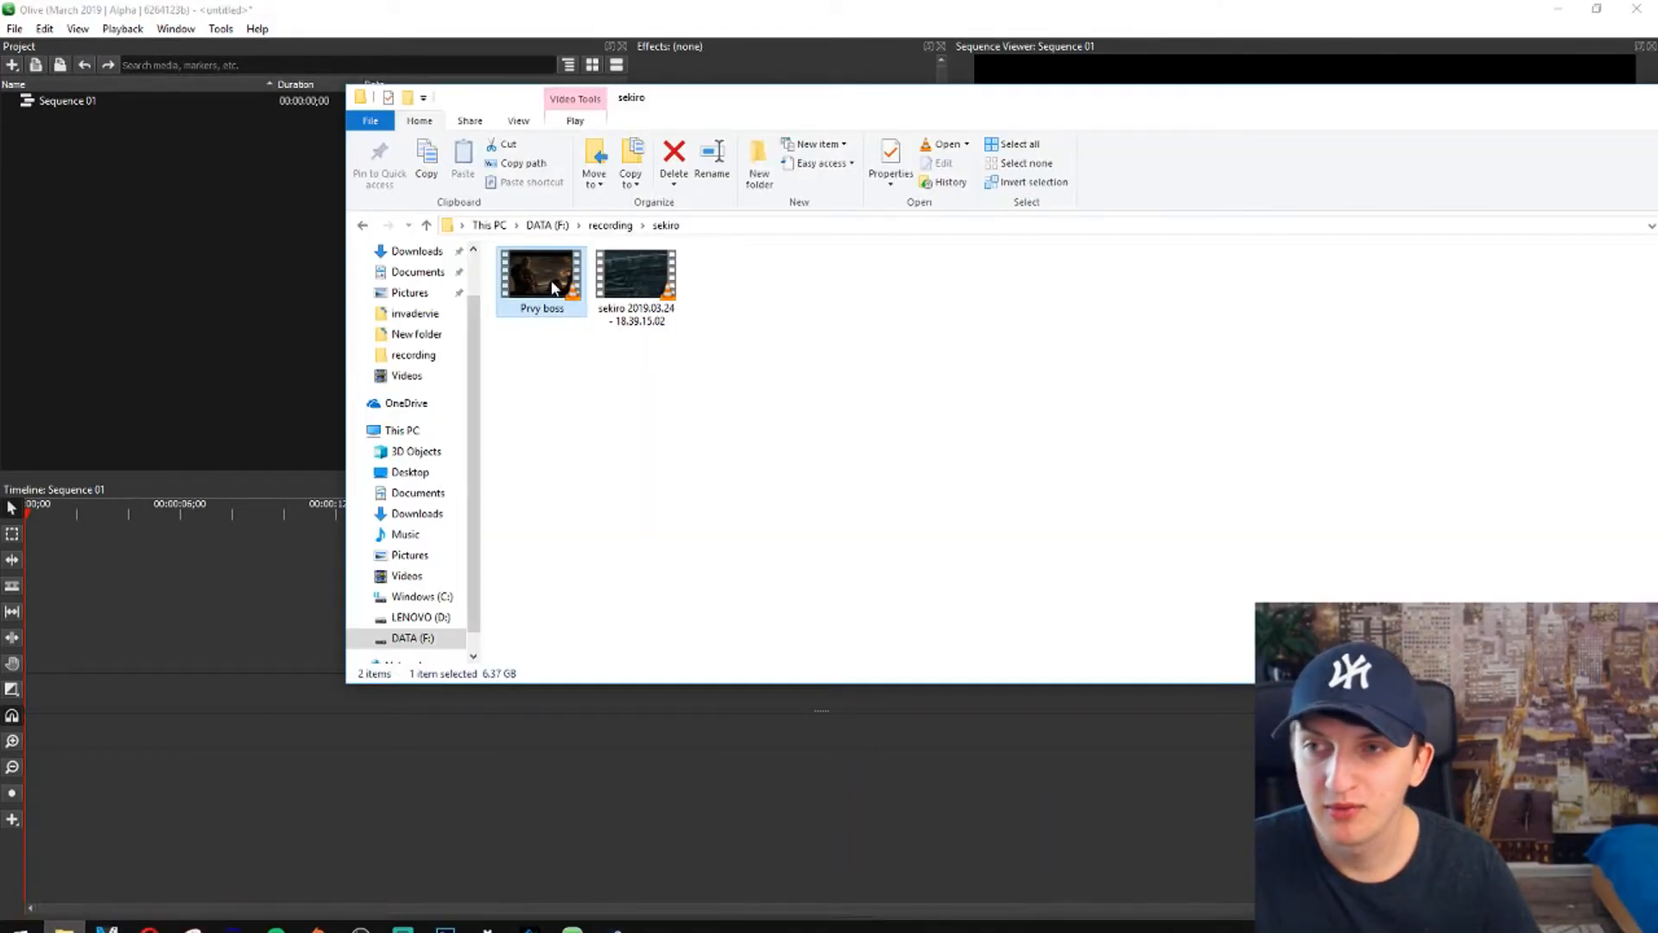
Drop Prvy boss.mp4 onto the timeline and scrub to around seven to ten seconds.
left_click_drag(541, 274, 63, 560)
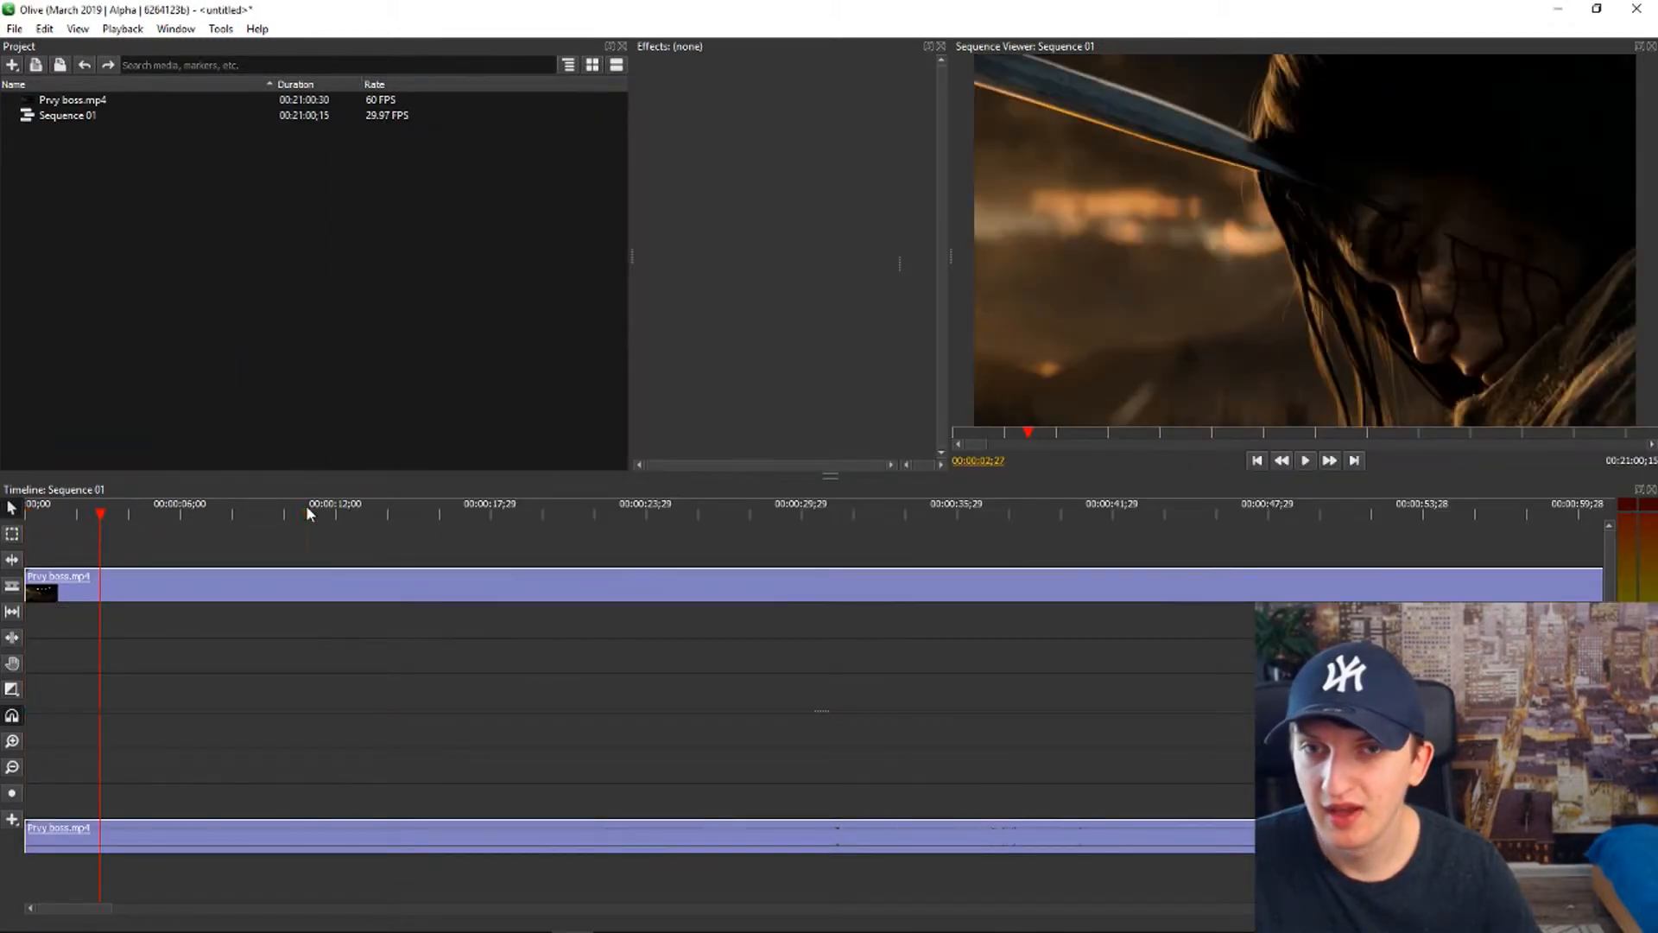
left_click(306, 514)
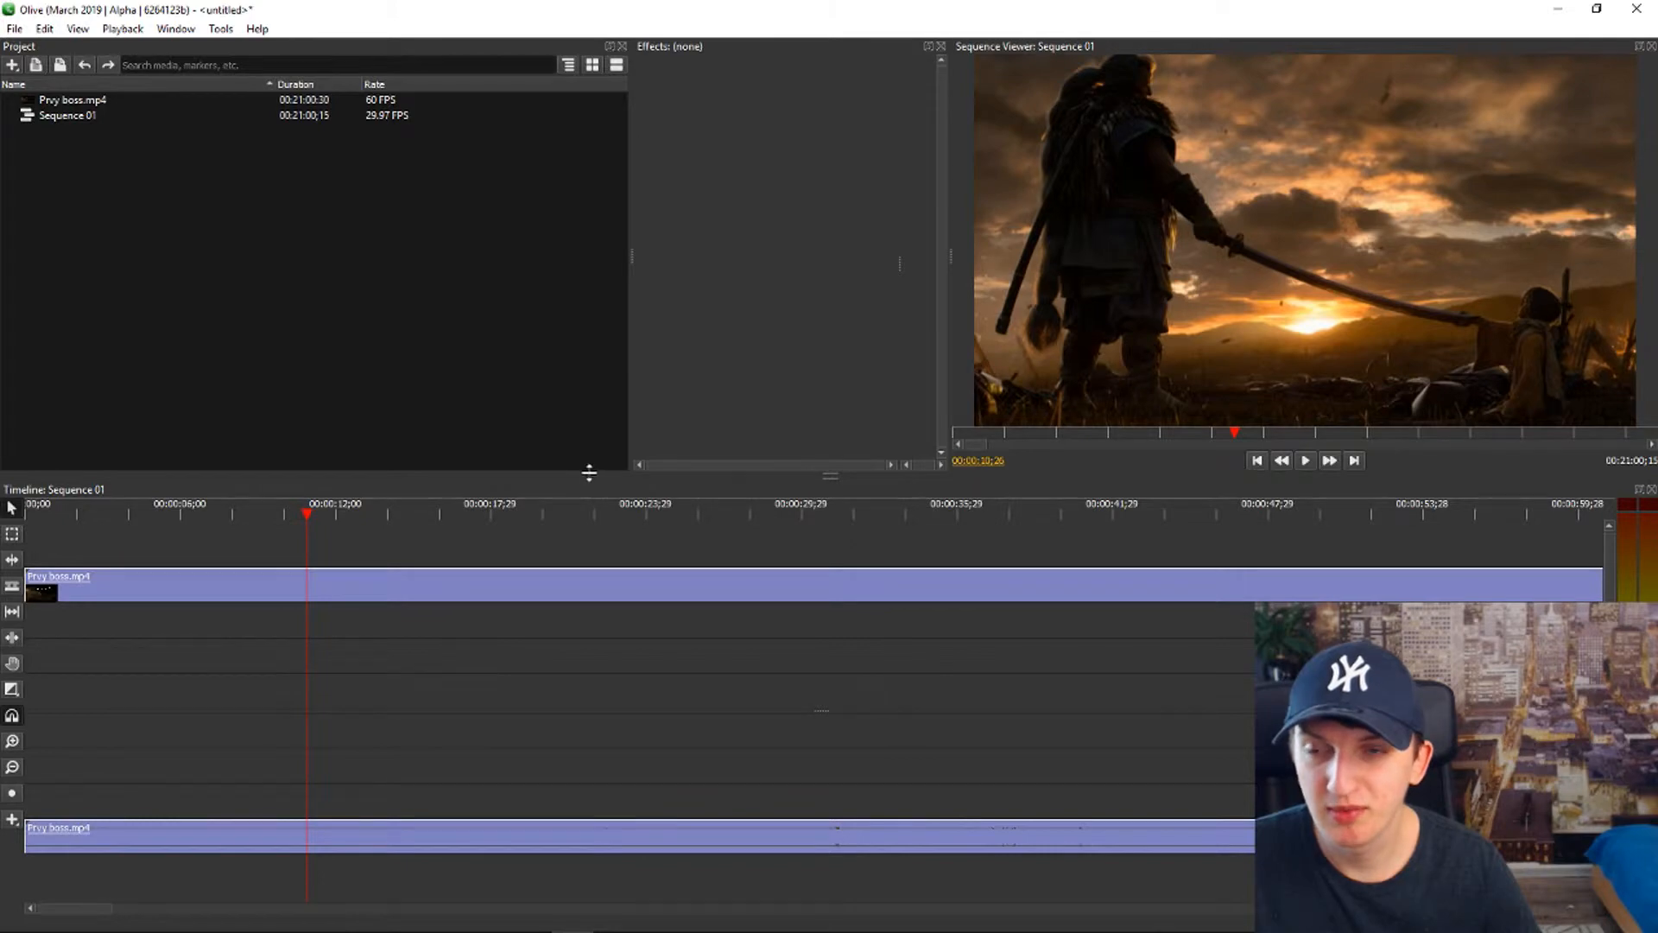
left_click(217, 515)
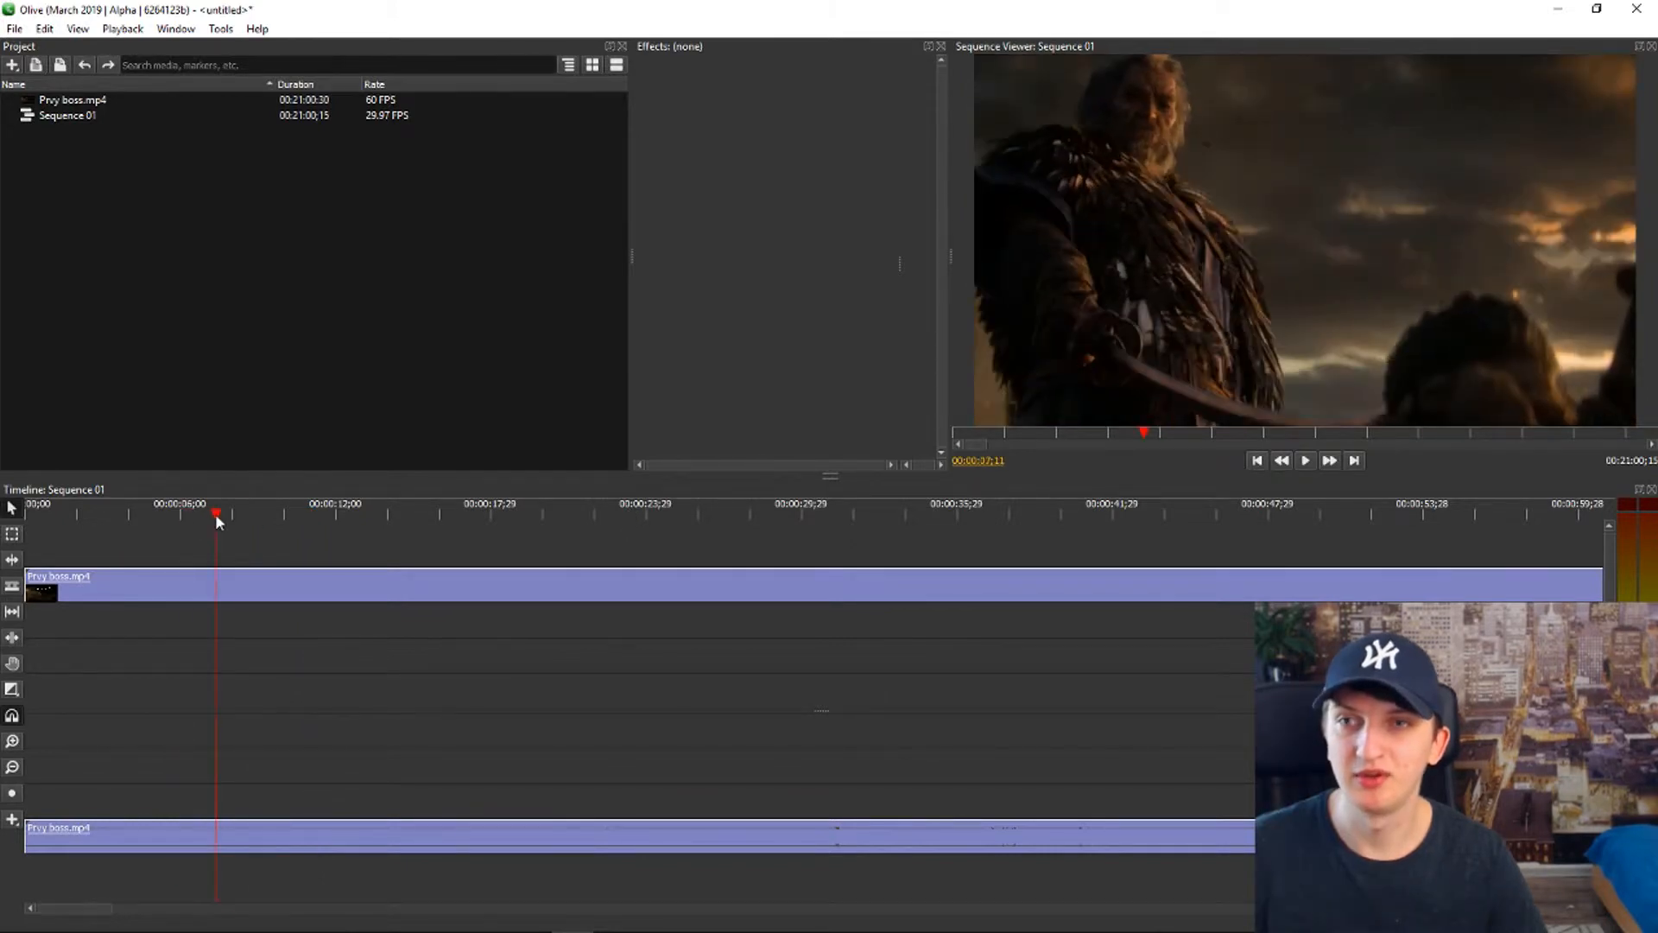
Create the smaller Sequence 02 and add the Prvy boss clip to it.
left_click(15, 28)
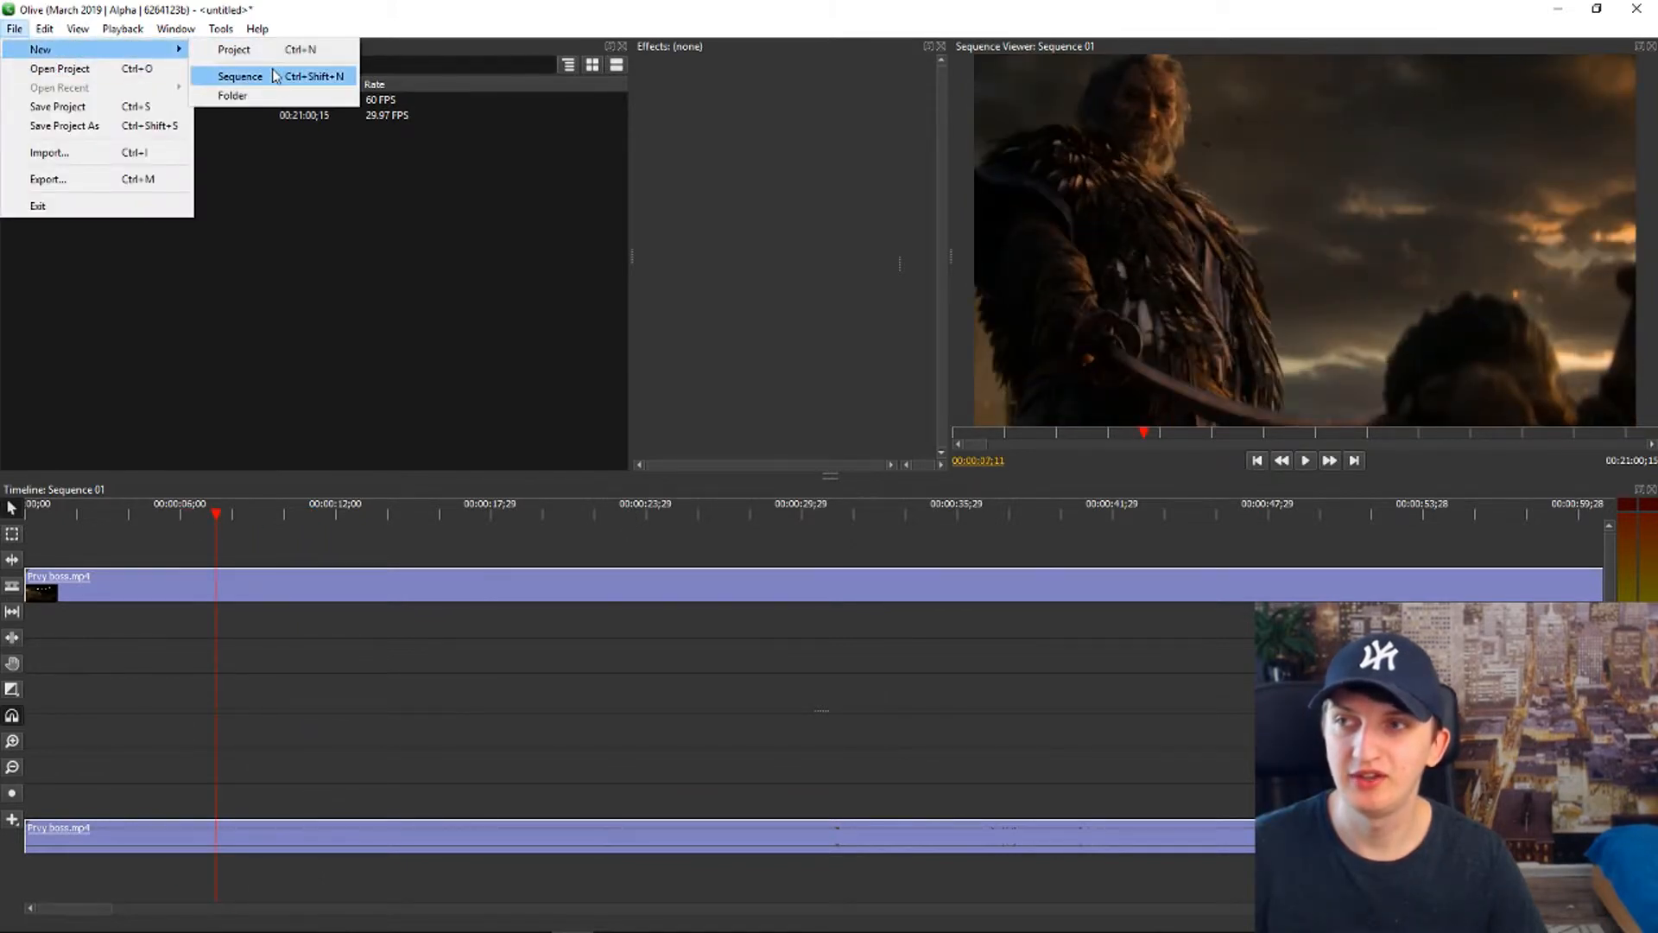
left_click(239, 75)
type("4")
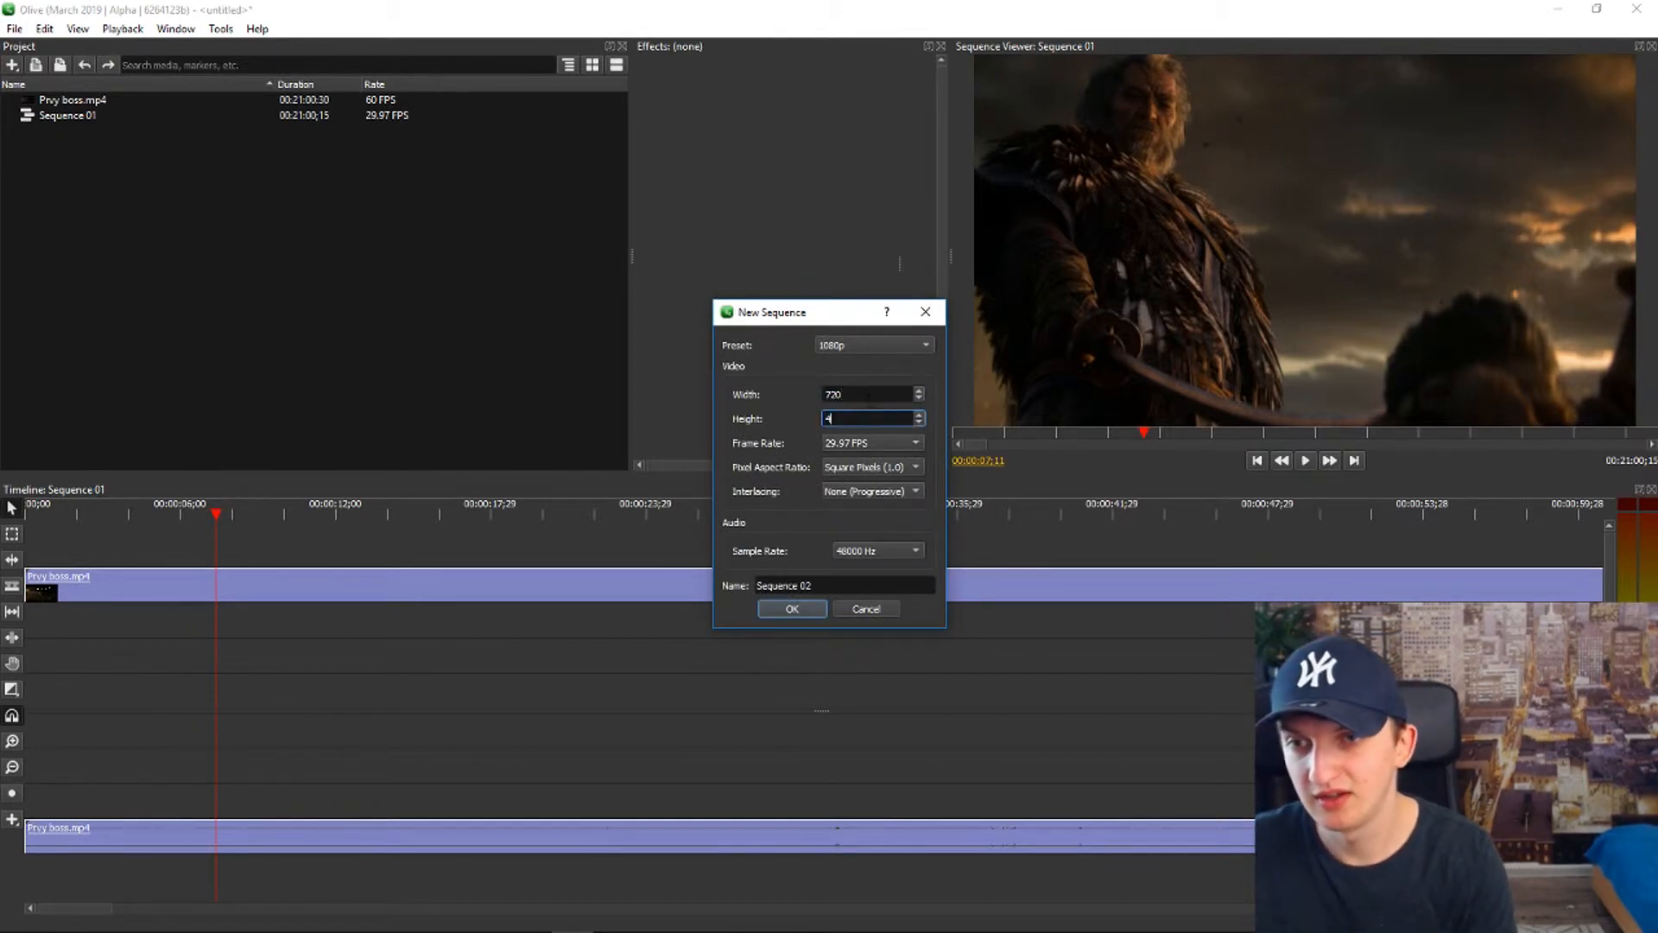
left_click(791, 607)
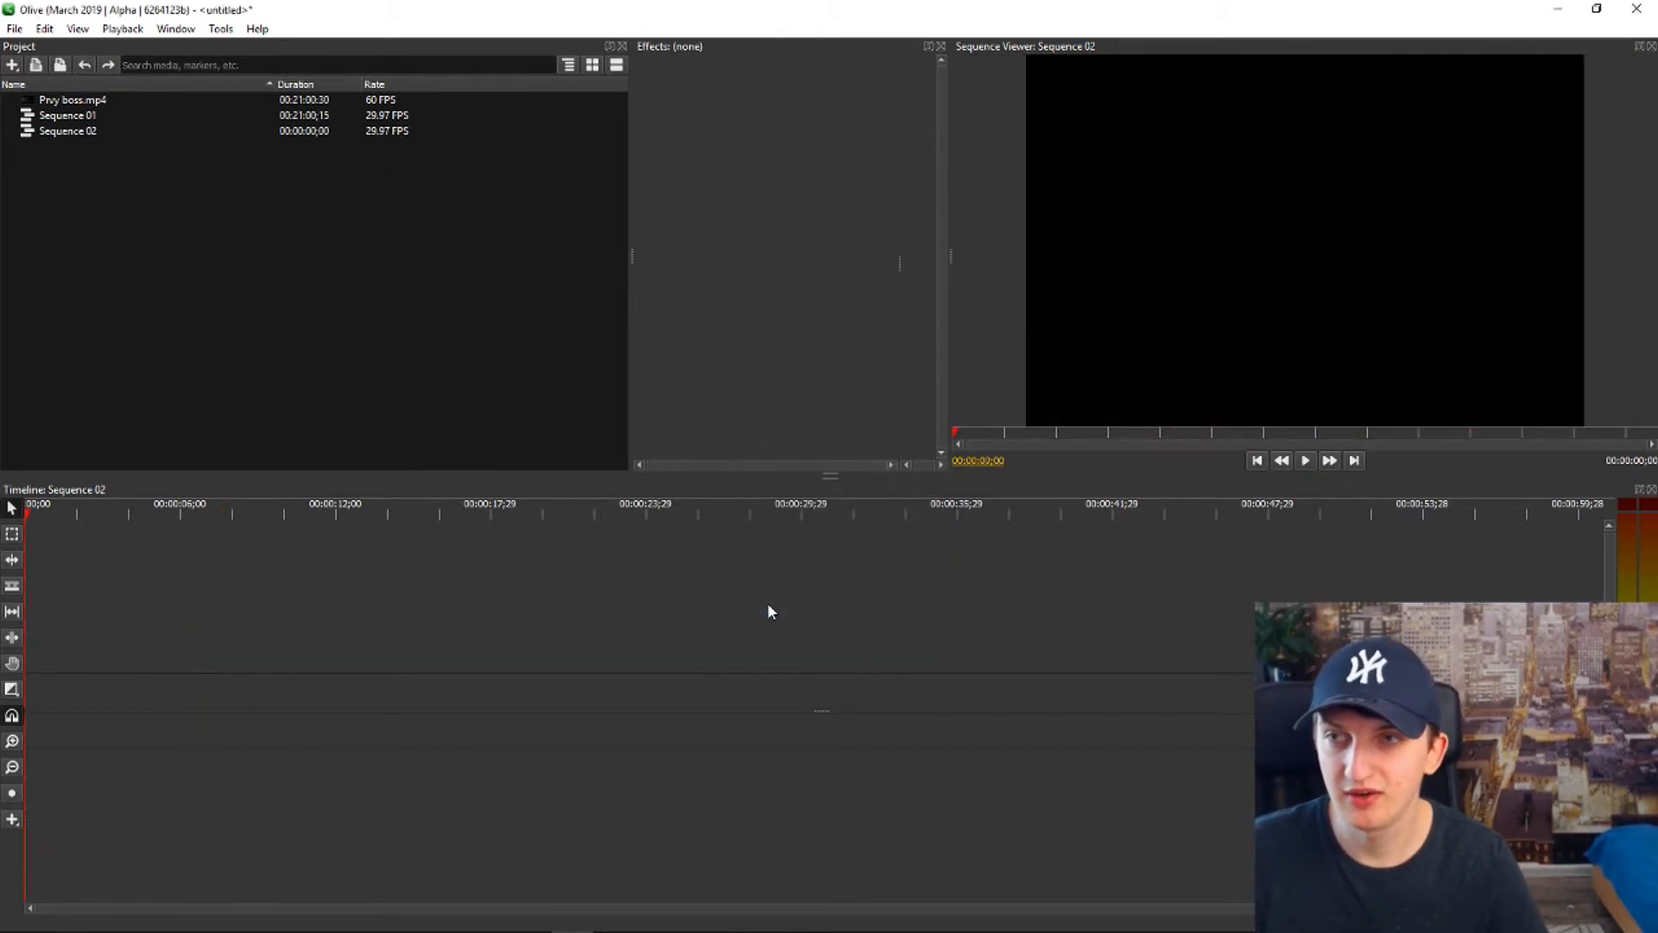
left_click(71, 99)
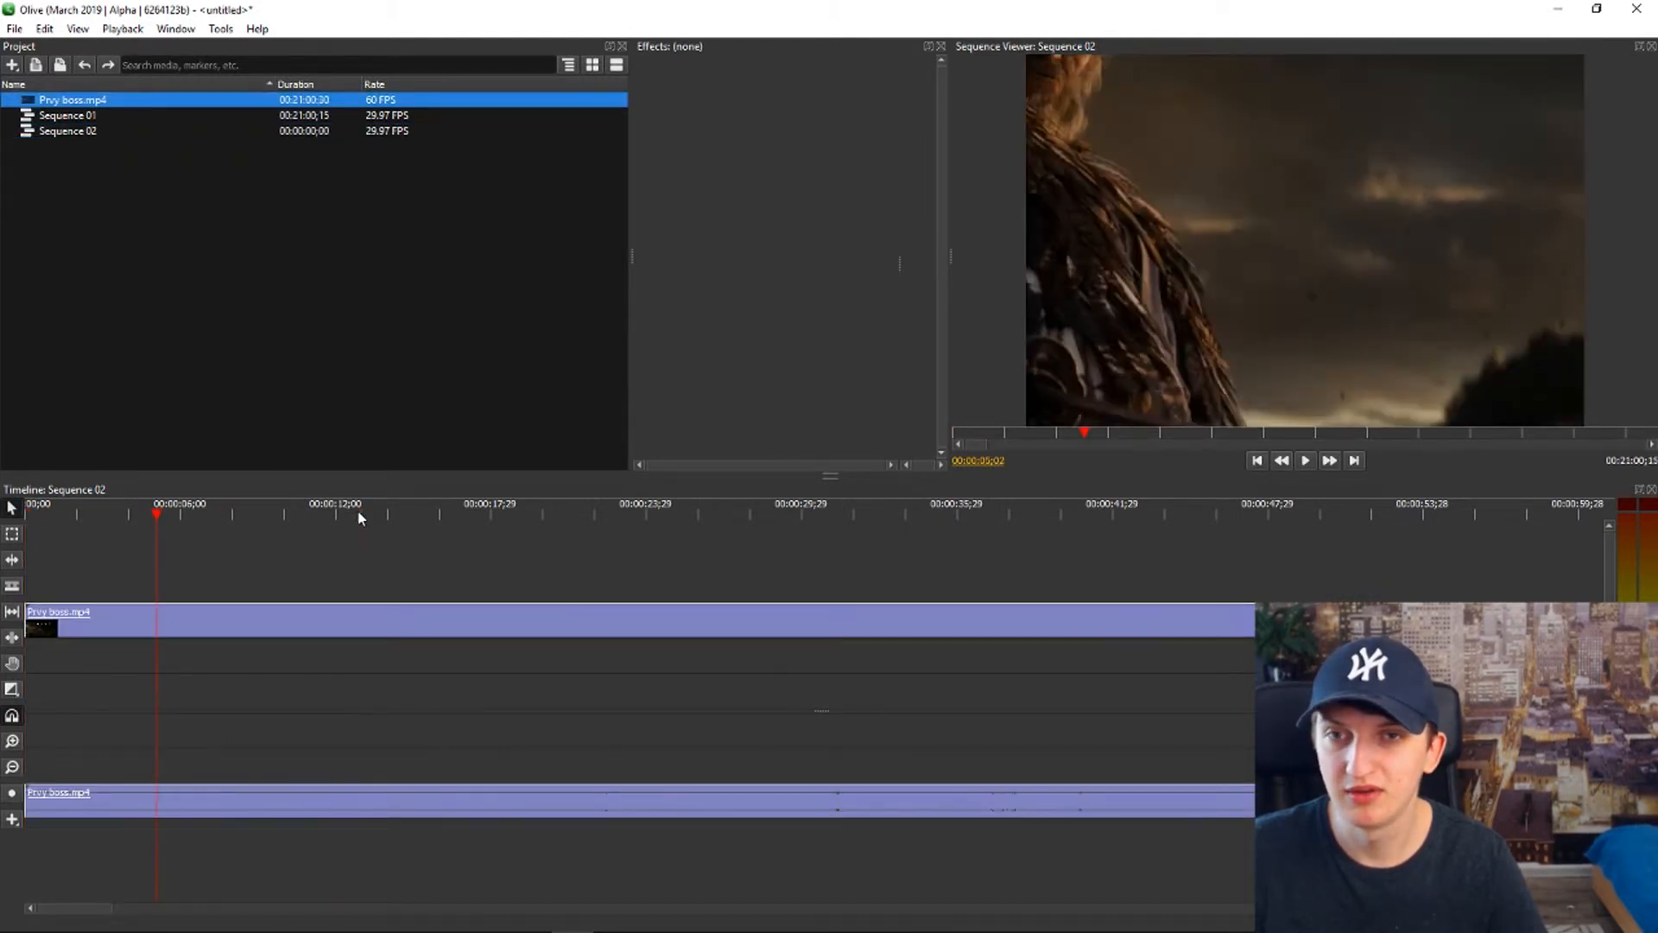
Preview the clip at about twelve seconds, then start setting up Sequence 03.
left_click(357, 513)
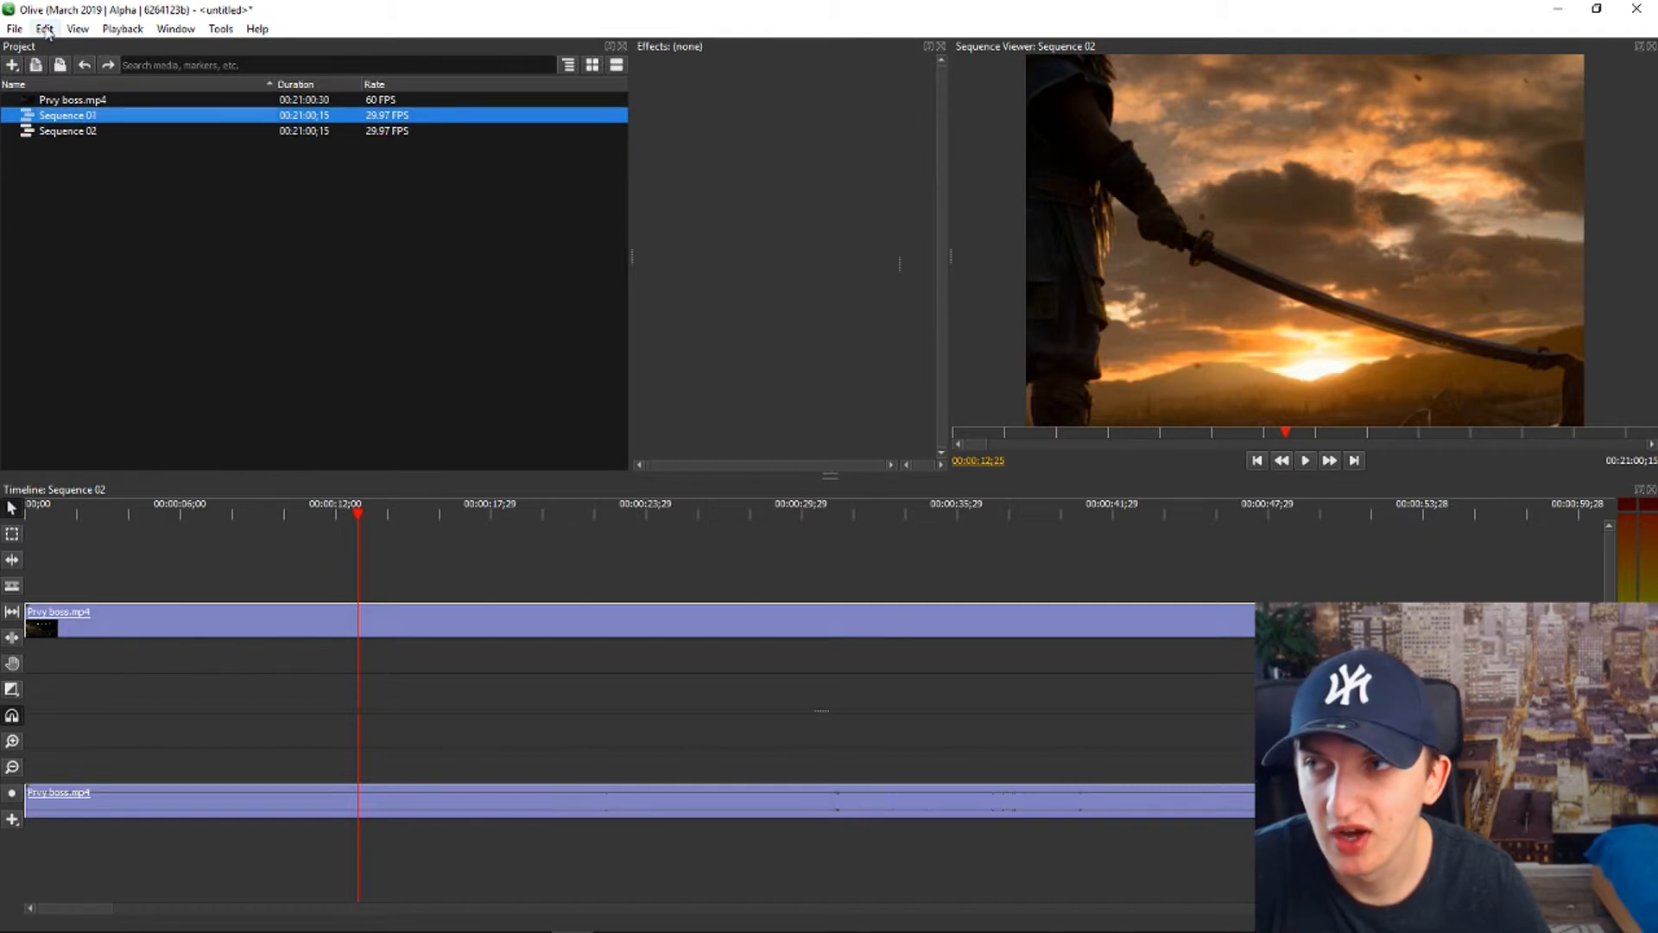
left_click(13, 29)
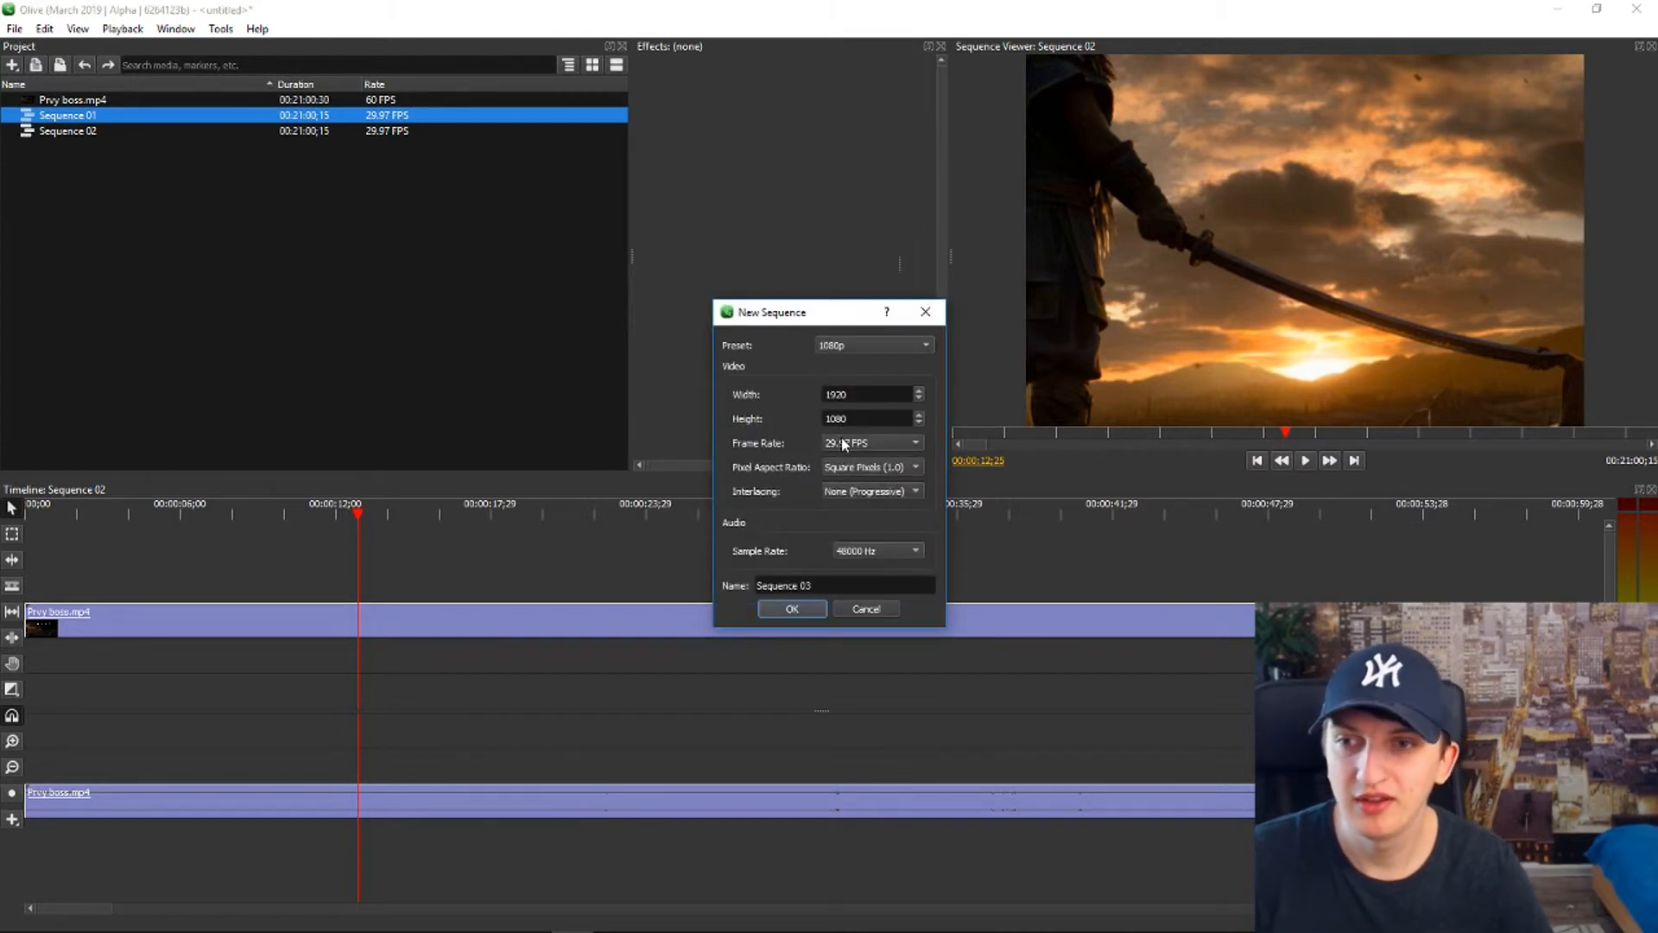
Change Sequence 03's frame rate from 29.97 to 24 FPS.
left_click(870, 442)
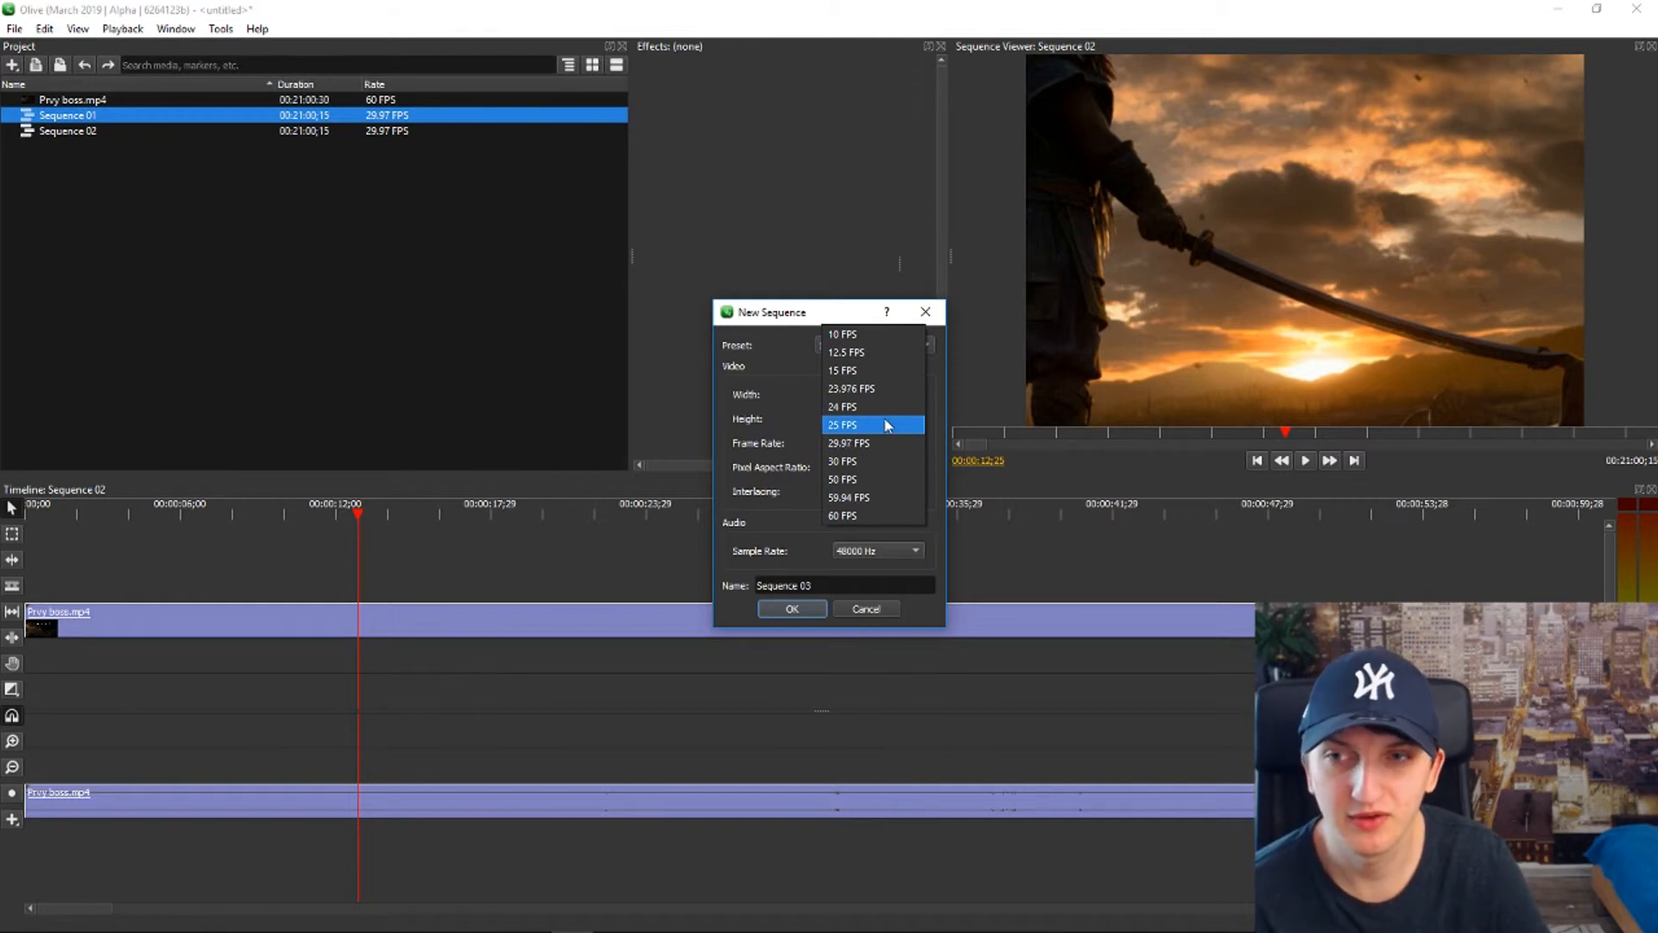
left_click(841, 406)
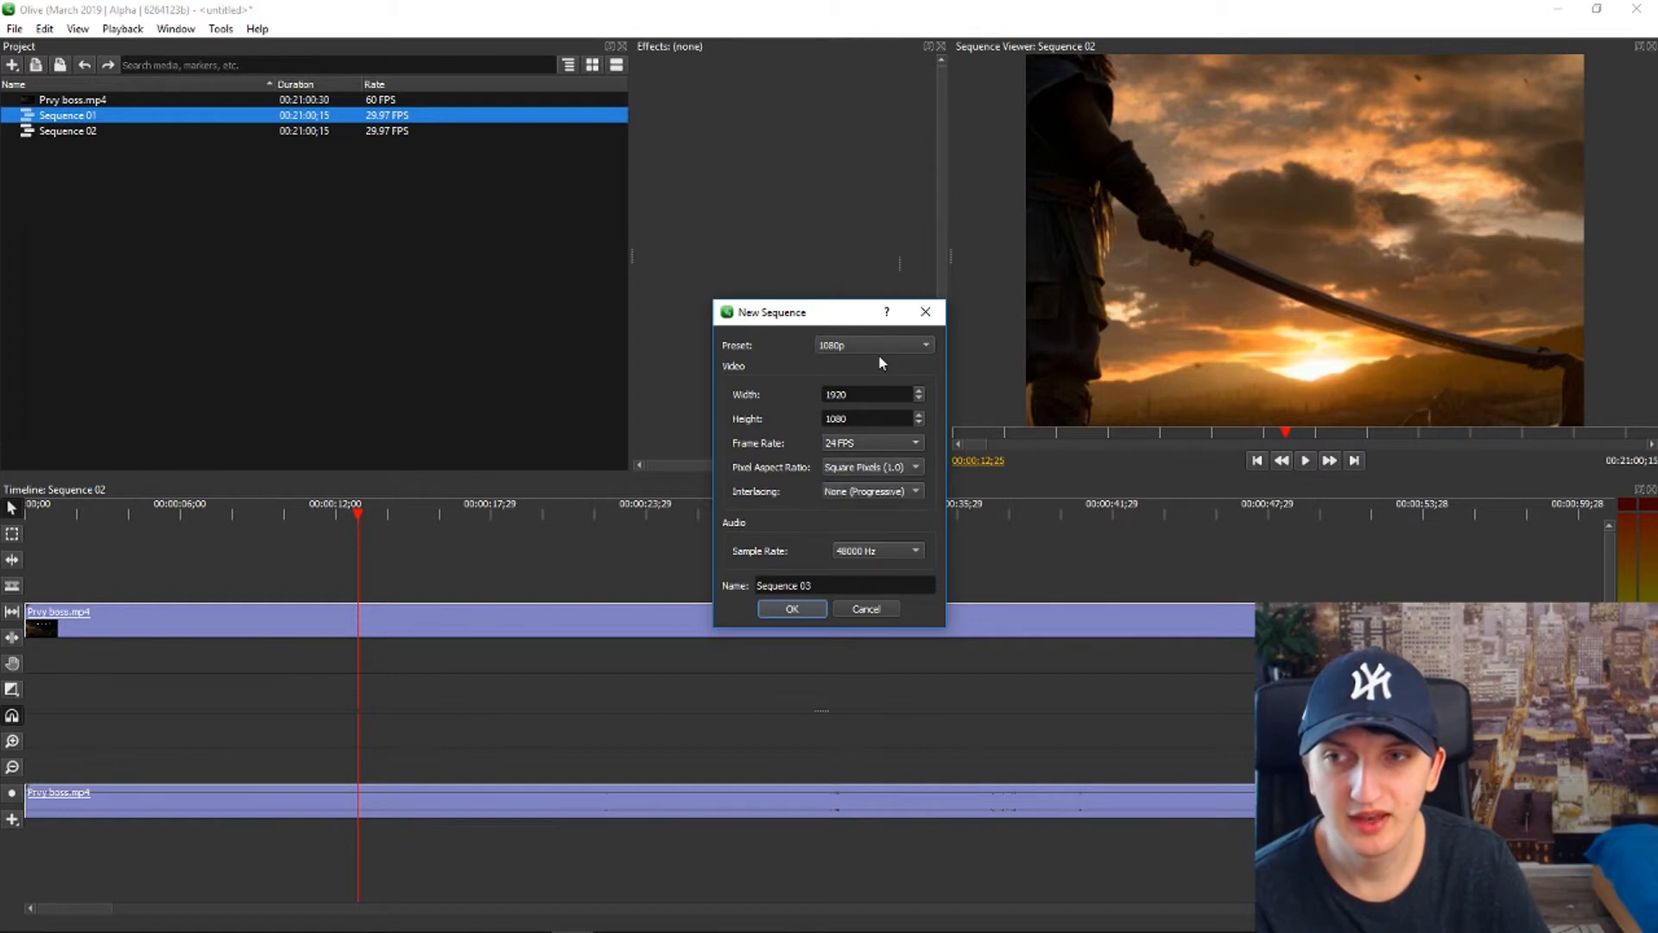
left_click(872, 344)
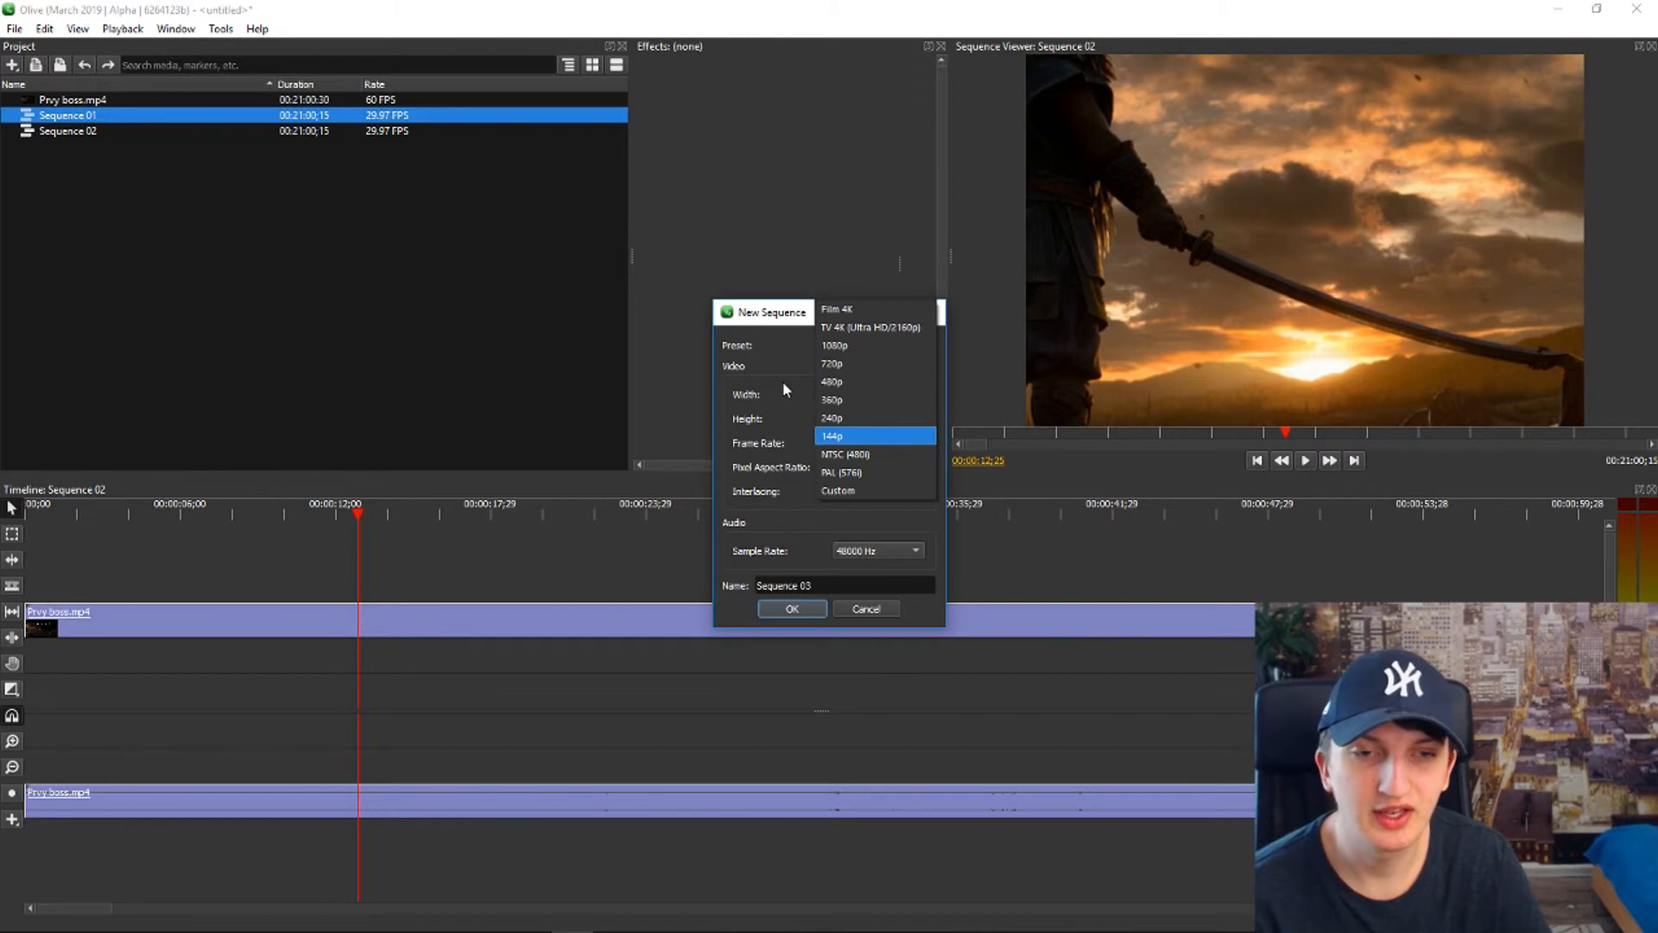
mouse_move(767, 410)
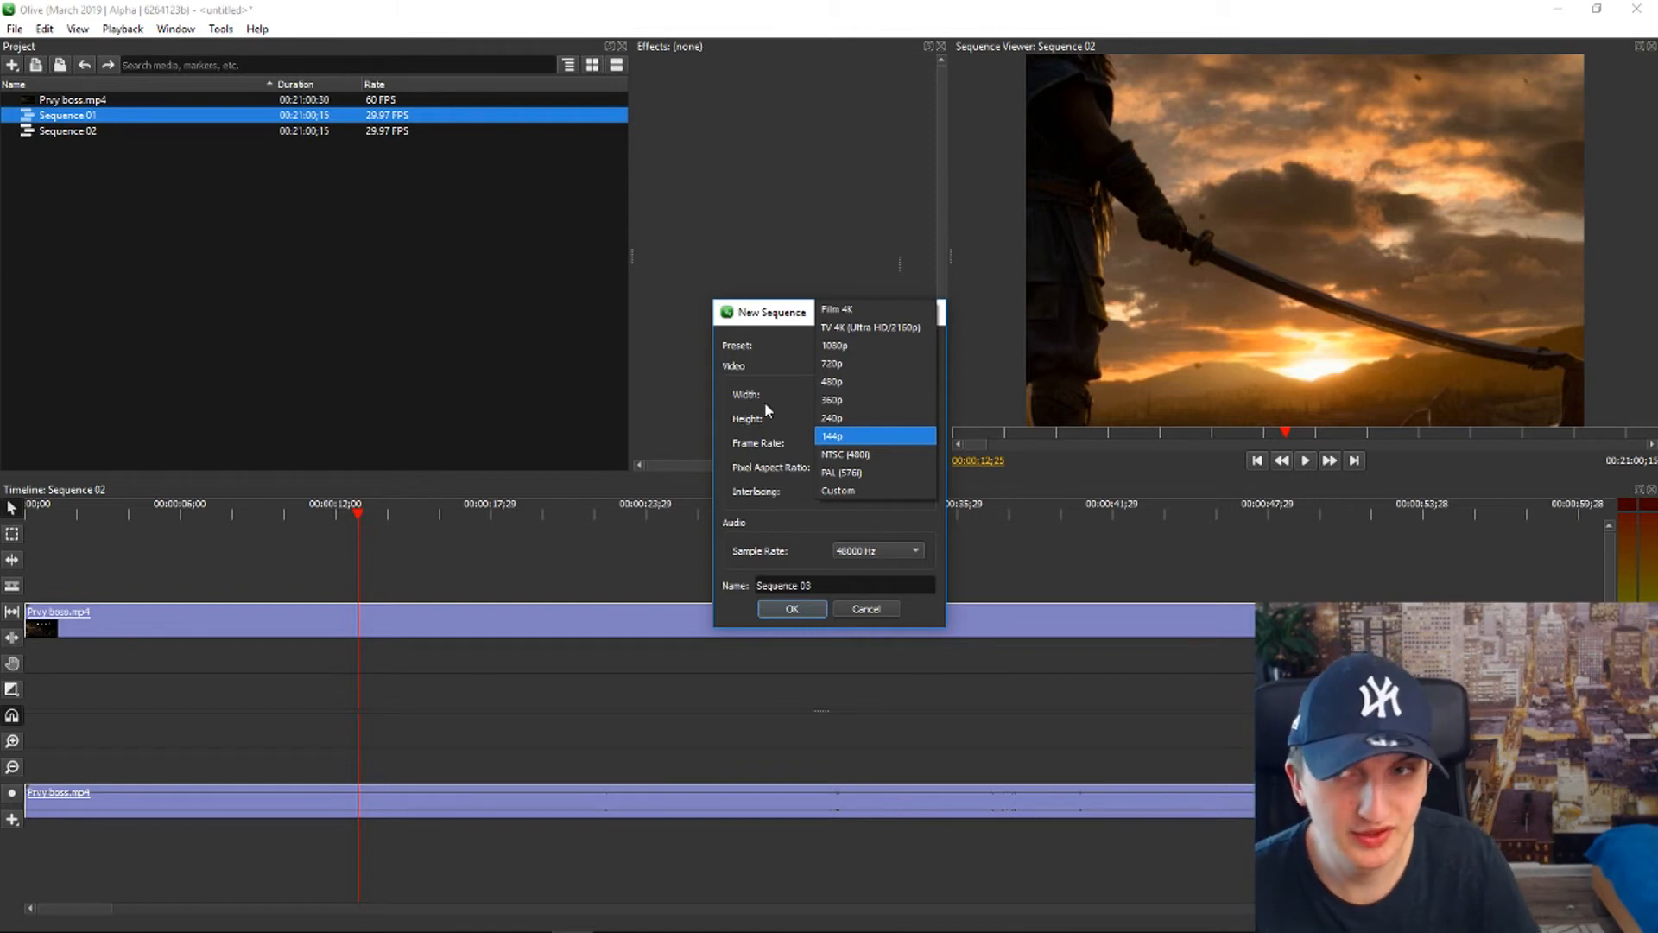
Apply the 144p preset and confirm Sequence 03 at 24 FPS.
left_click(833, 435)
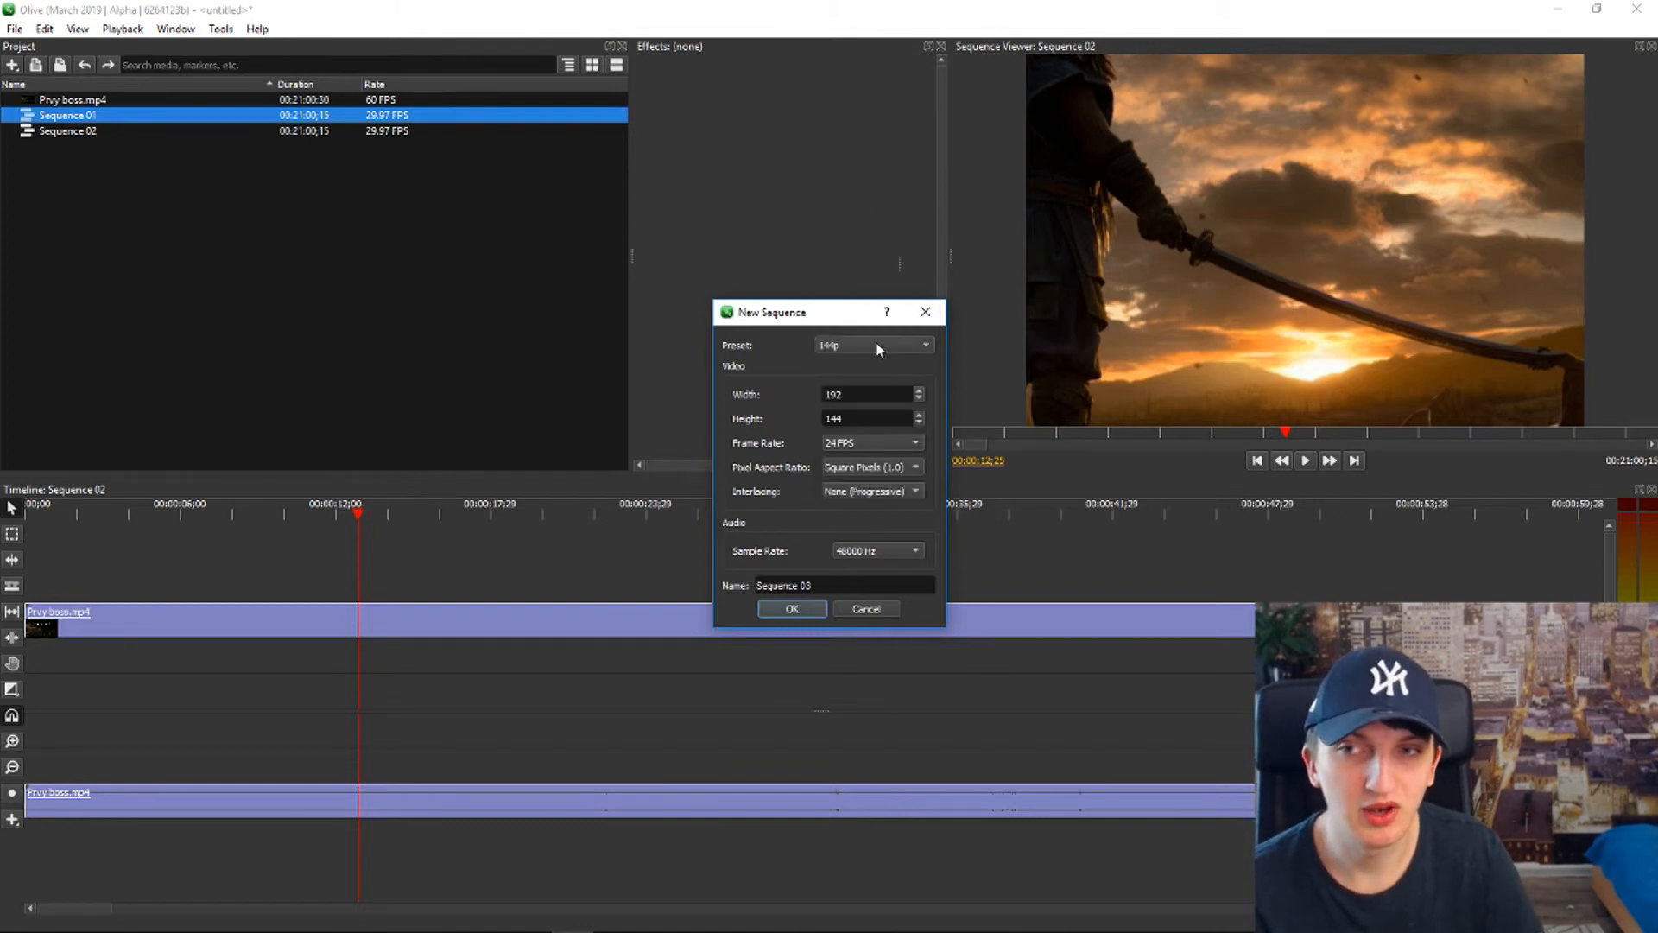
left_click(865, 393)
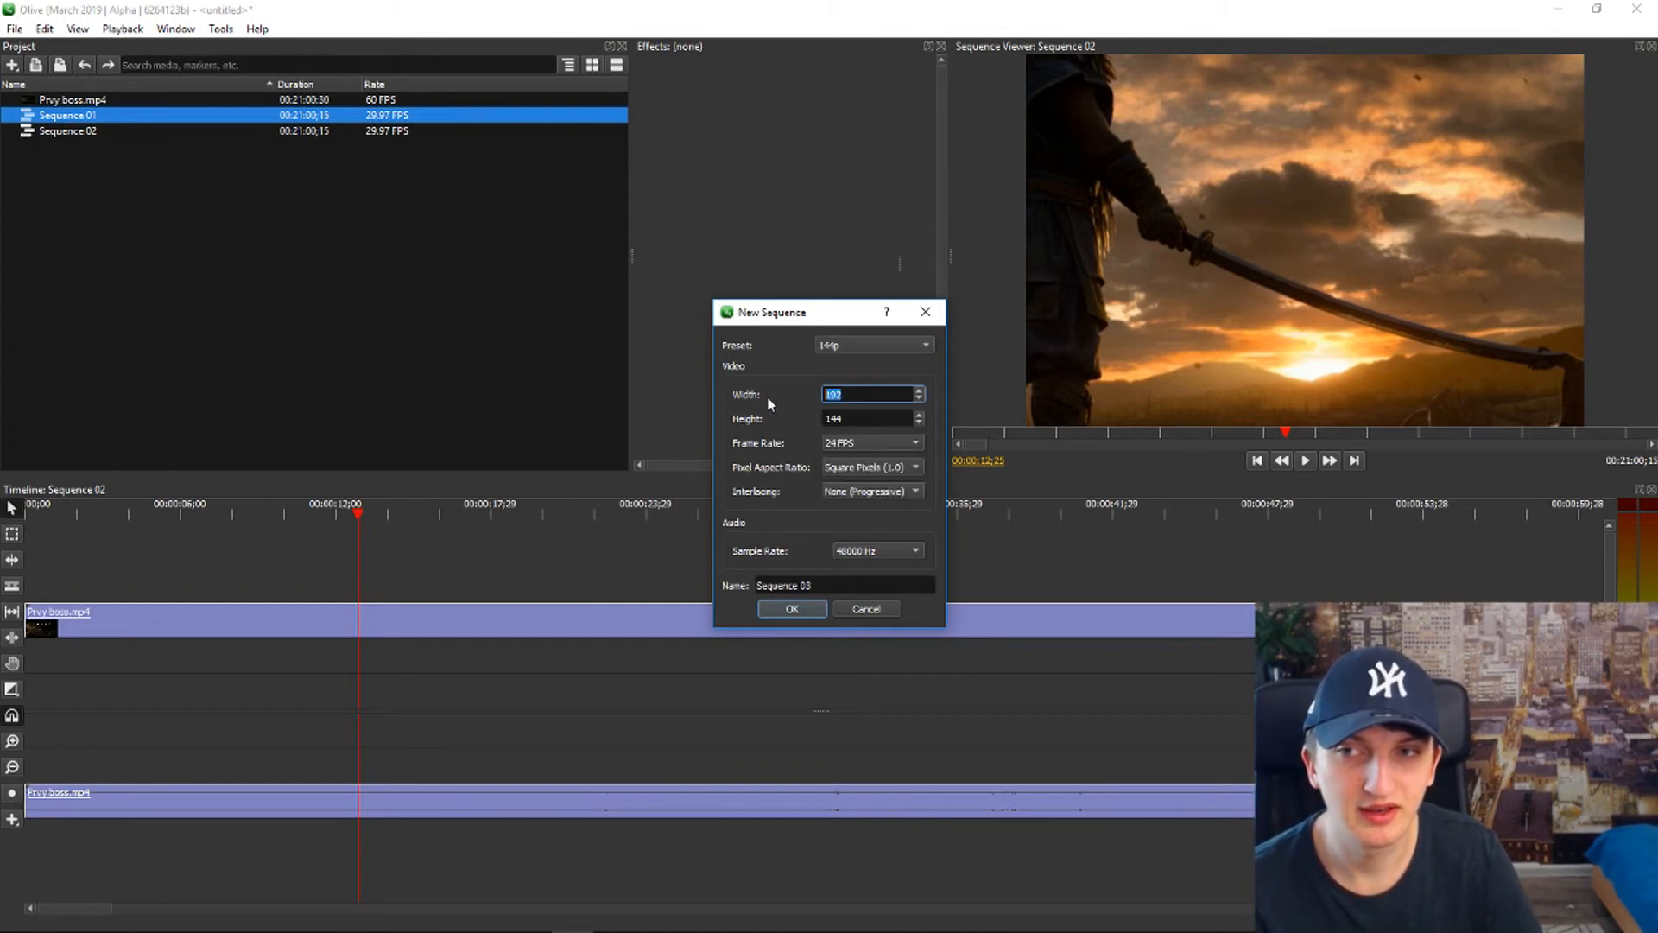
left_click(791, 608)
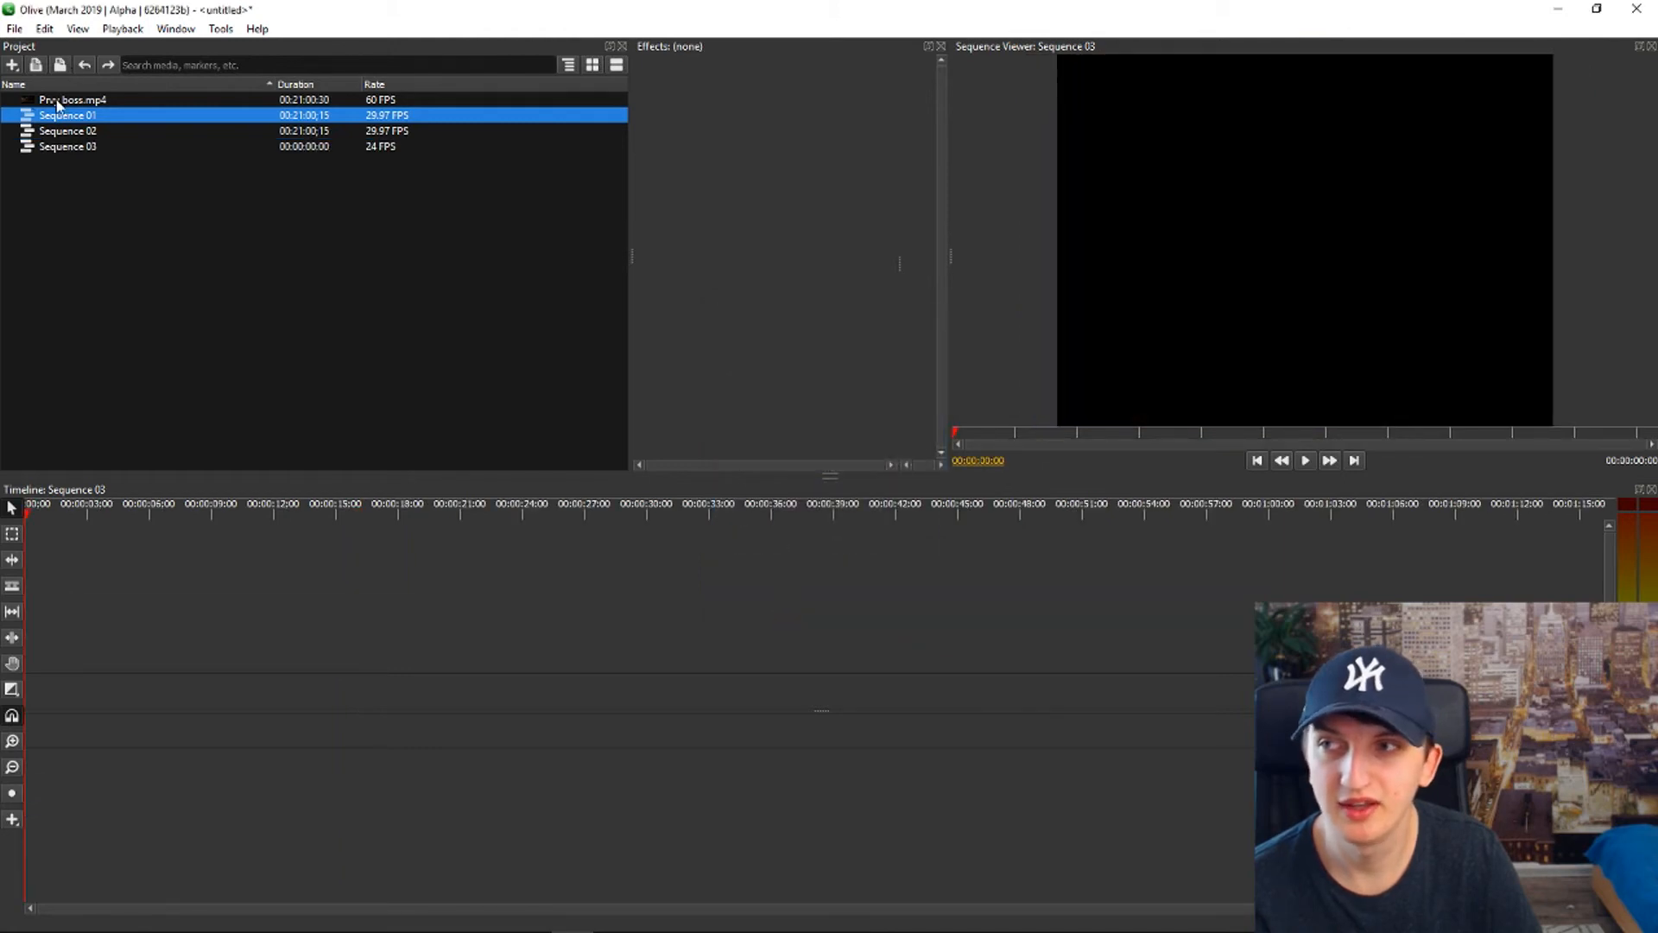